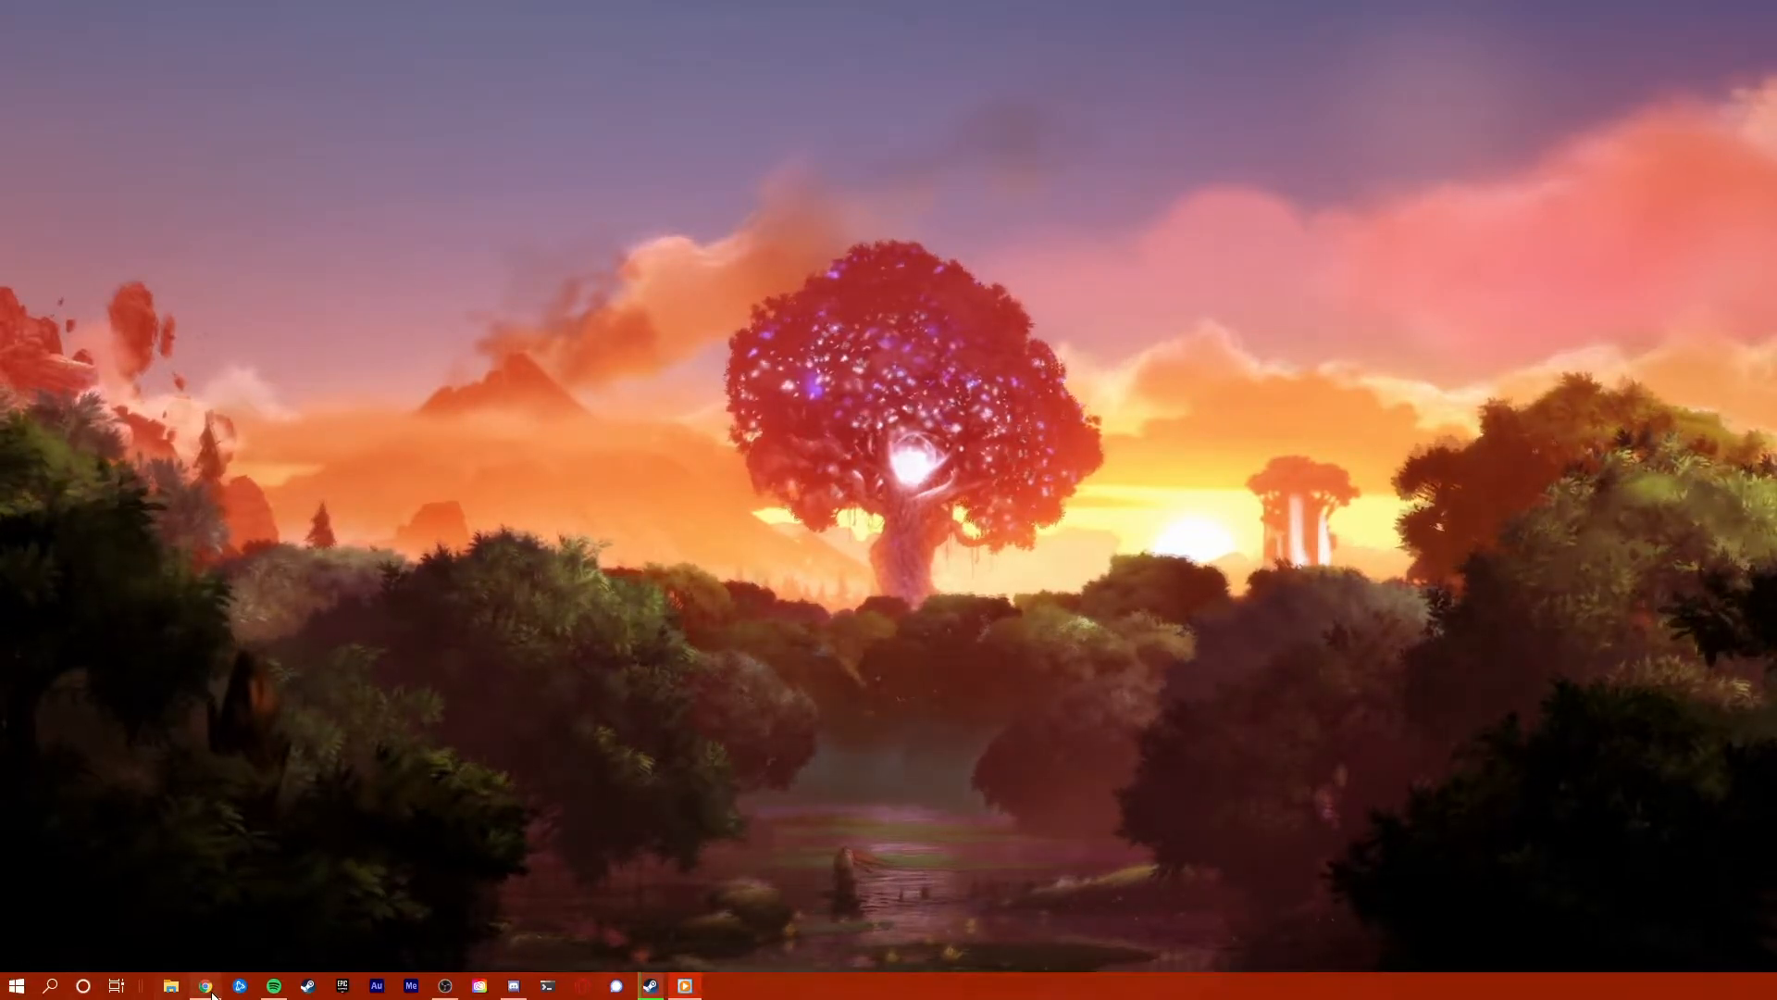
# - Bring Chrome forward on the Hydra music bot's top.gg listing page
pyautogui.click(206, 985)
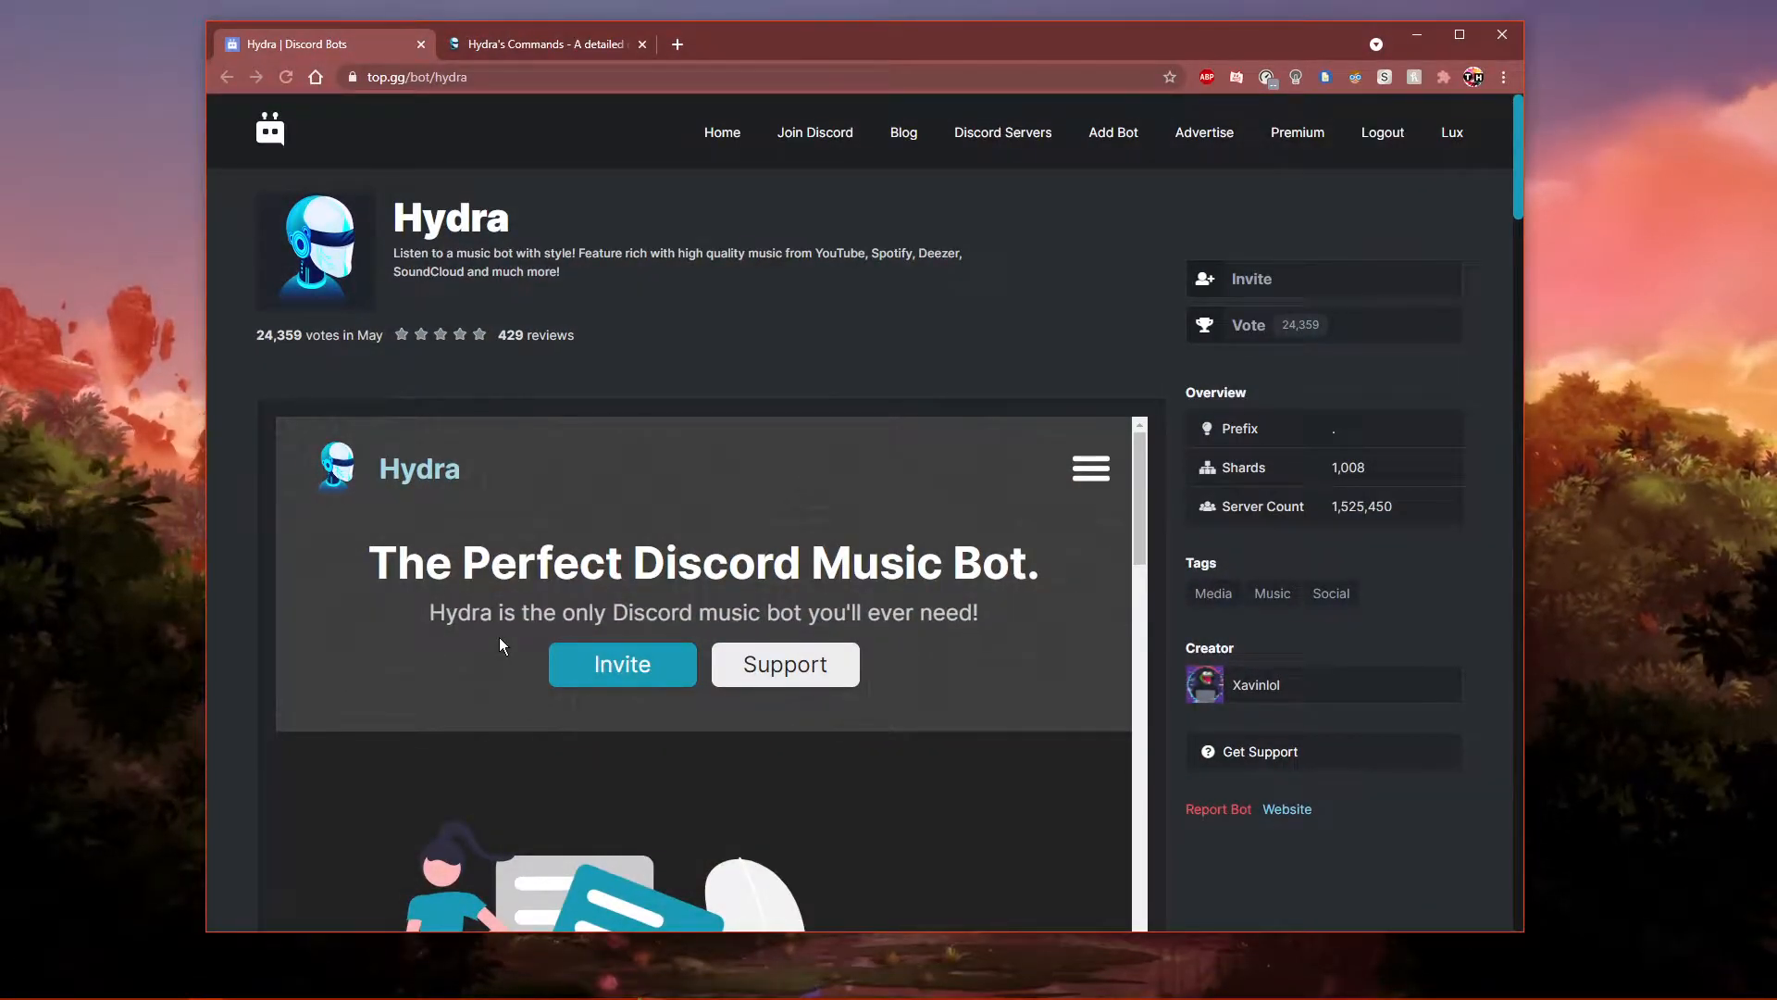
pyautogui.moveTo(895, 438)
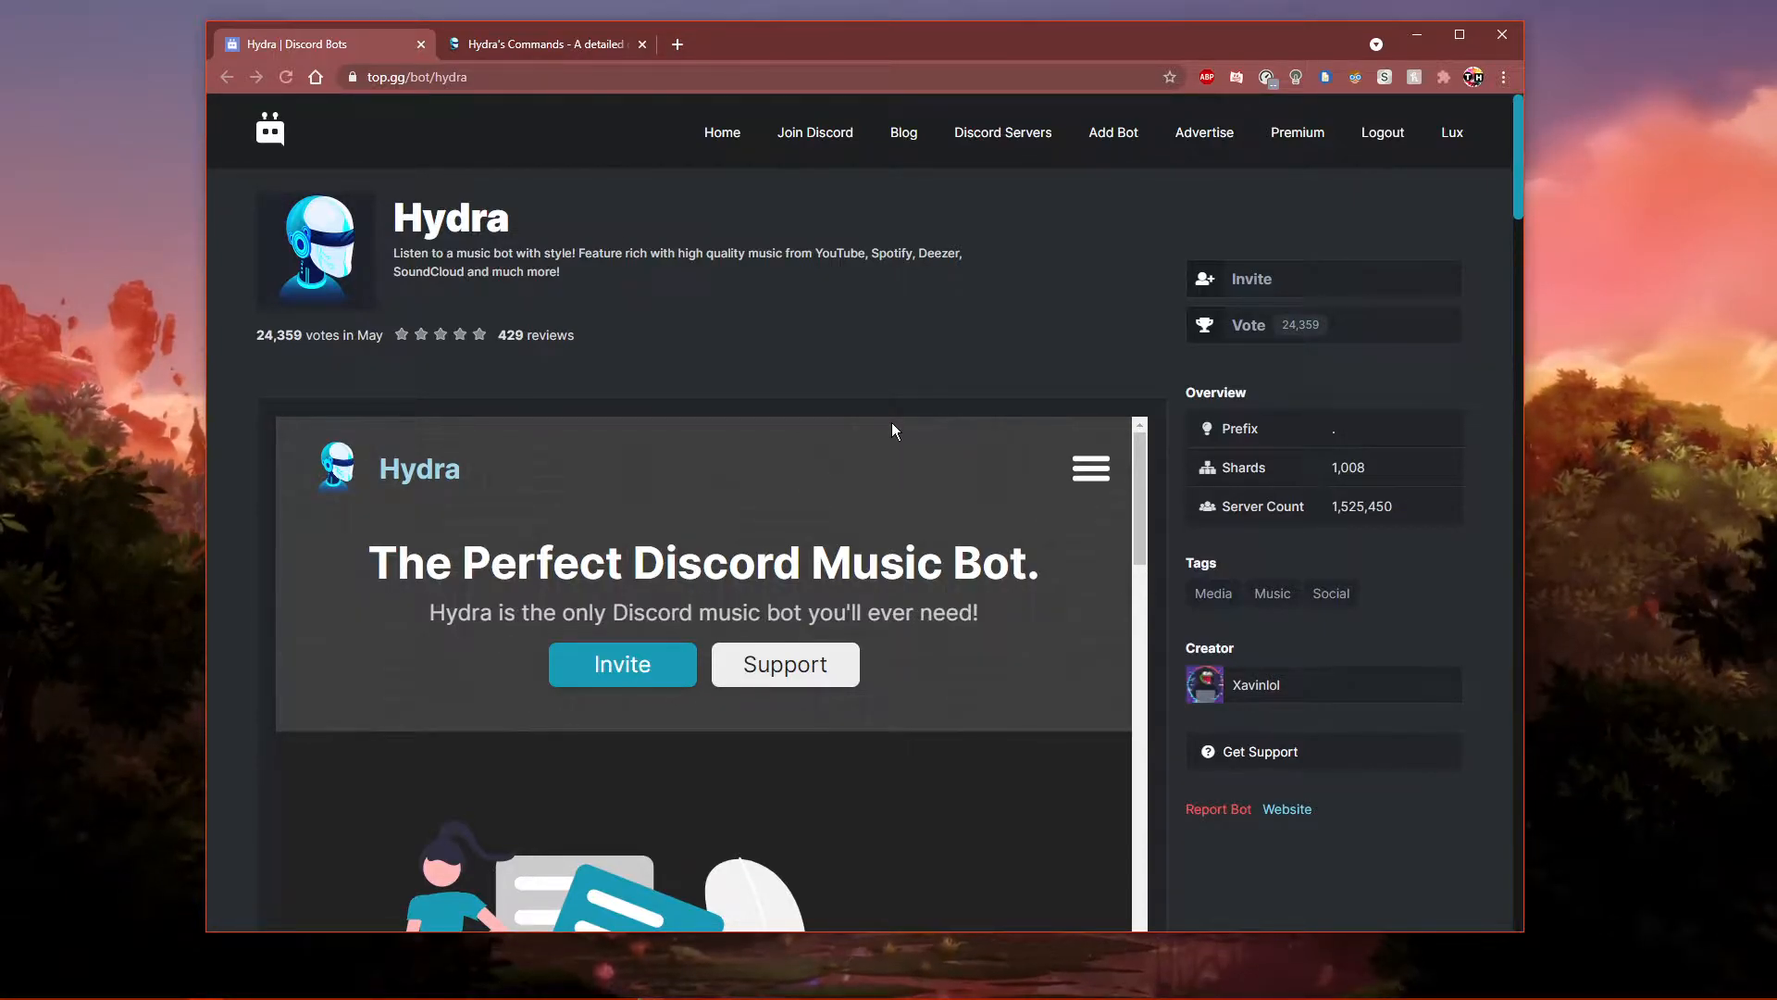
pyautogui.moveTo(1382, 132)
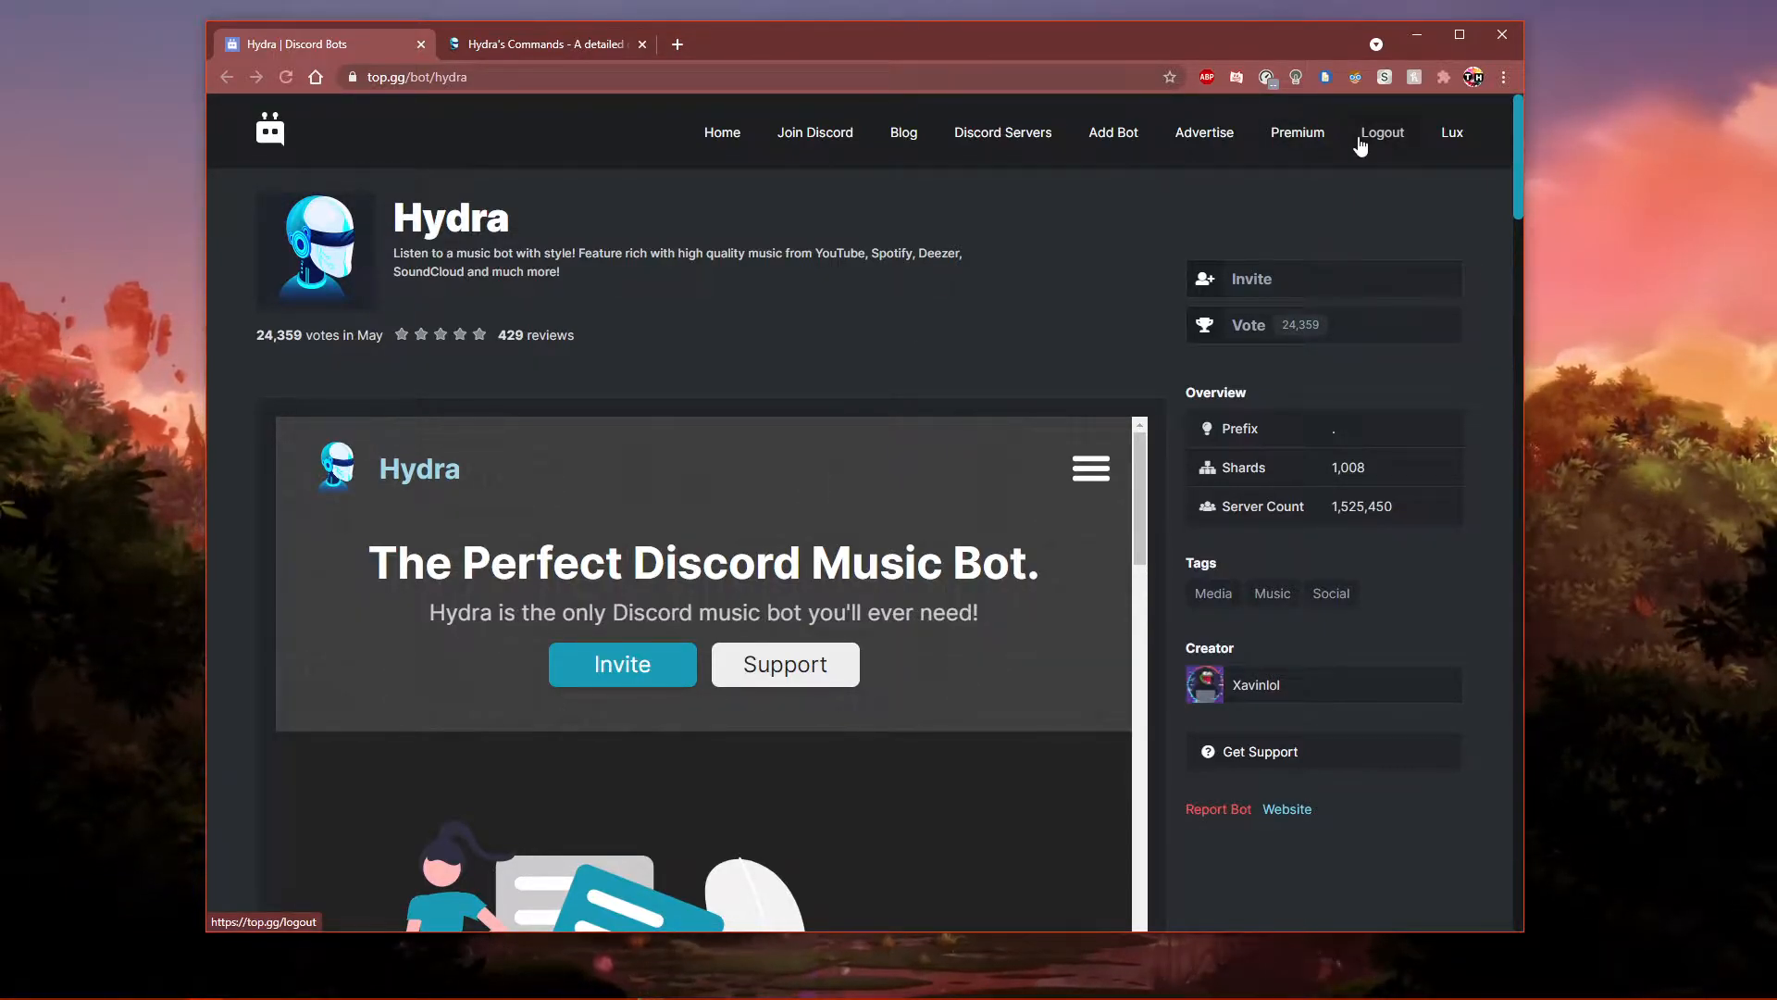
pyautogui.moveTo(1216, 211)
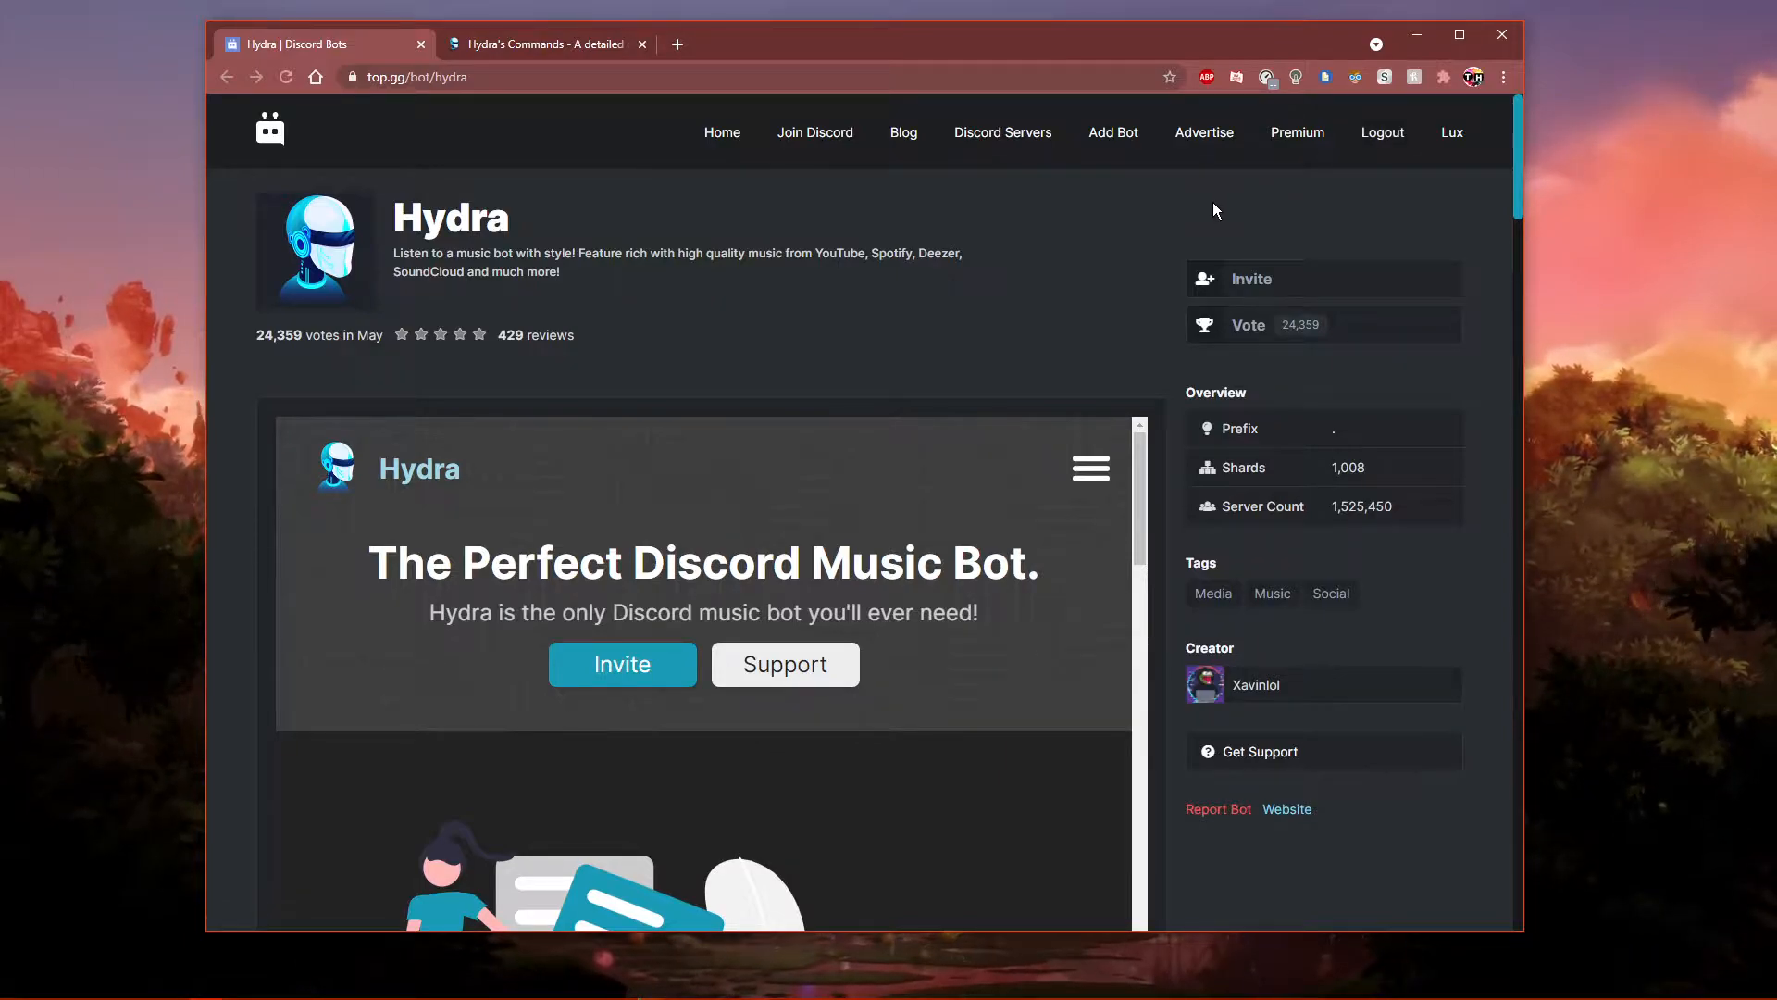
pyautogui.moveTo(1450, 132)
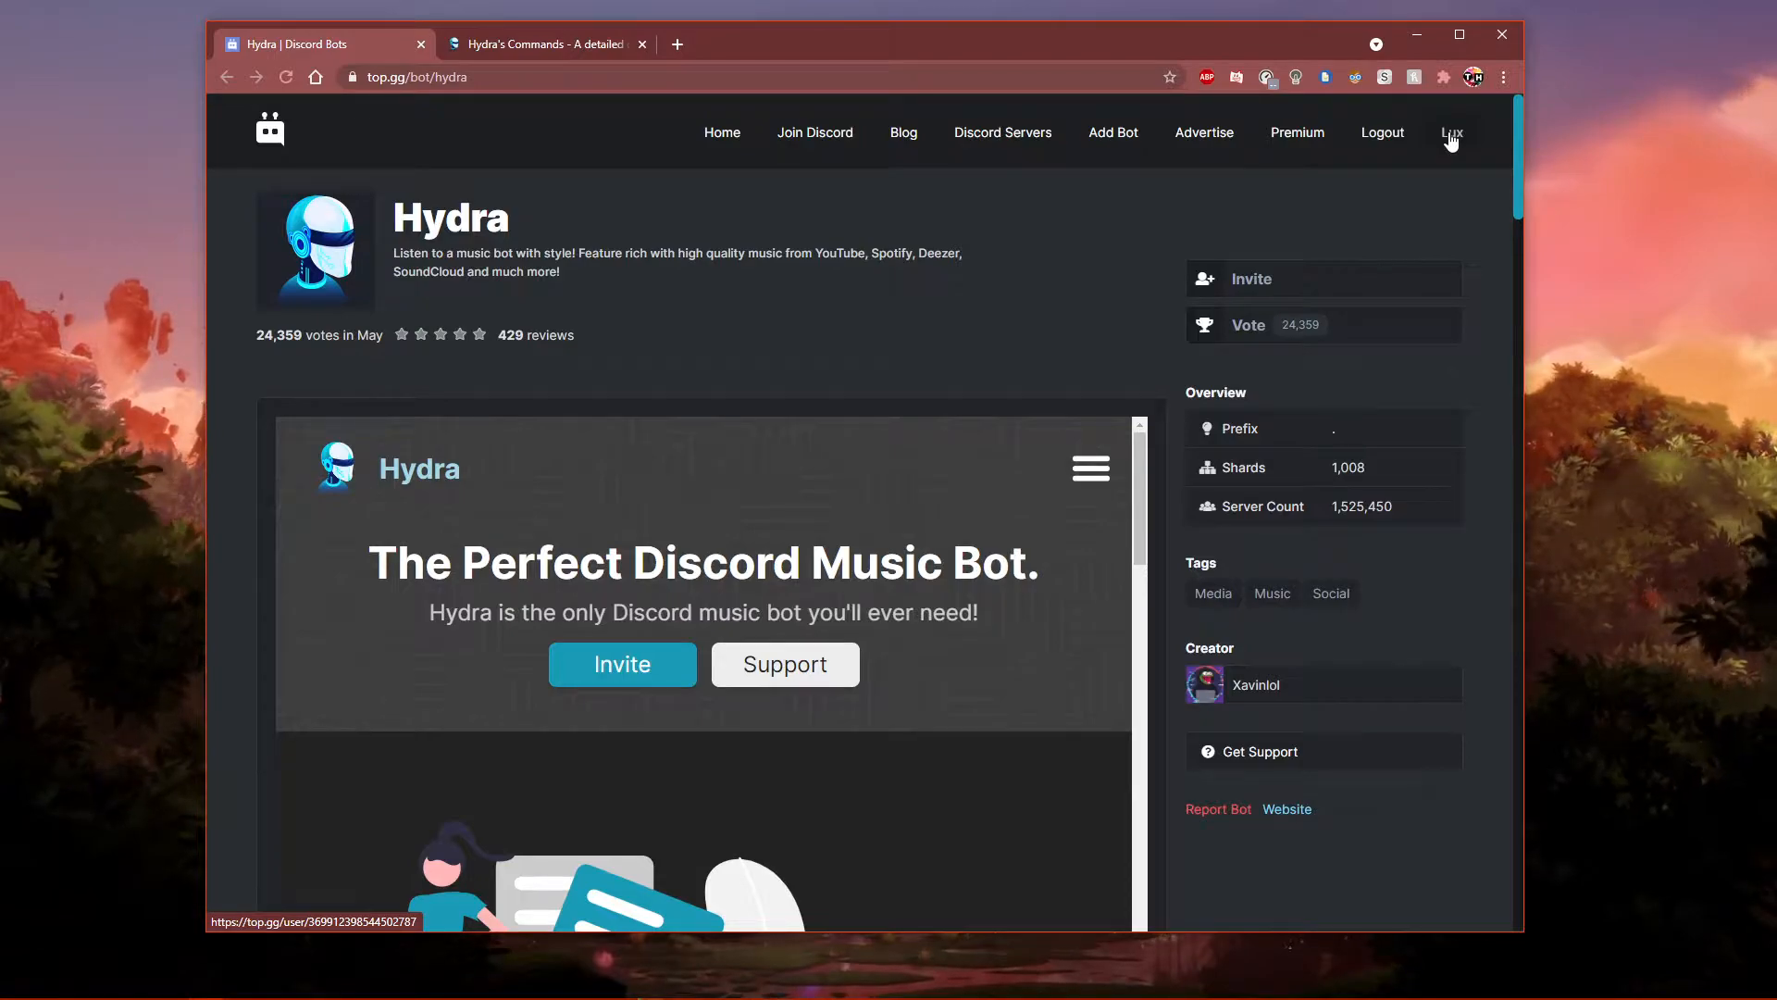
pyautogui.moveTo(1251, 279)
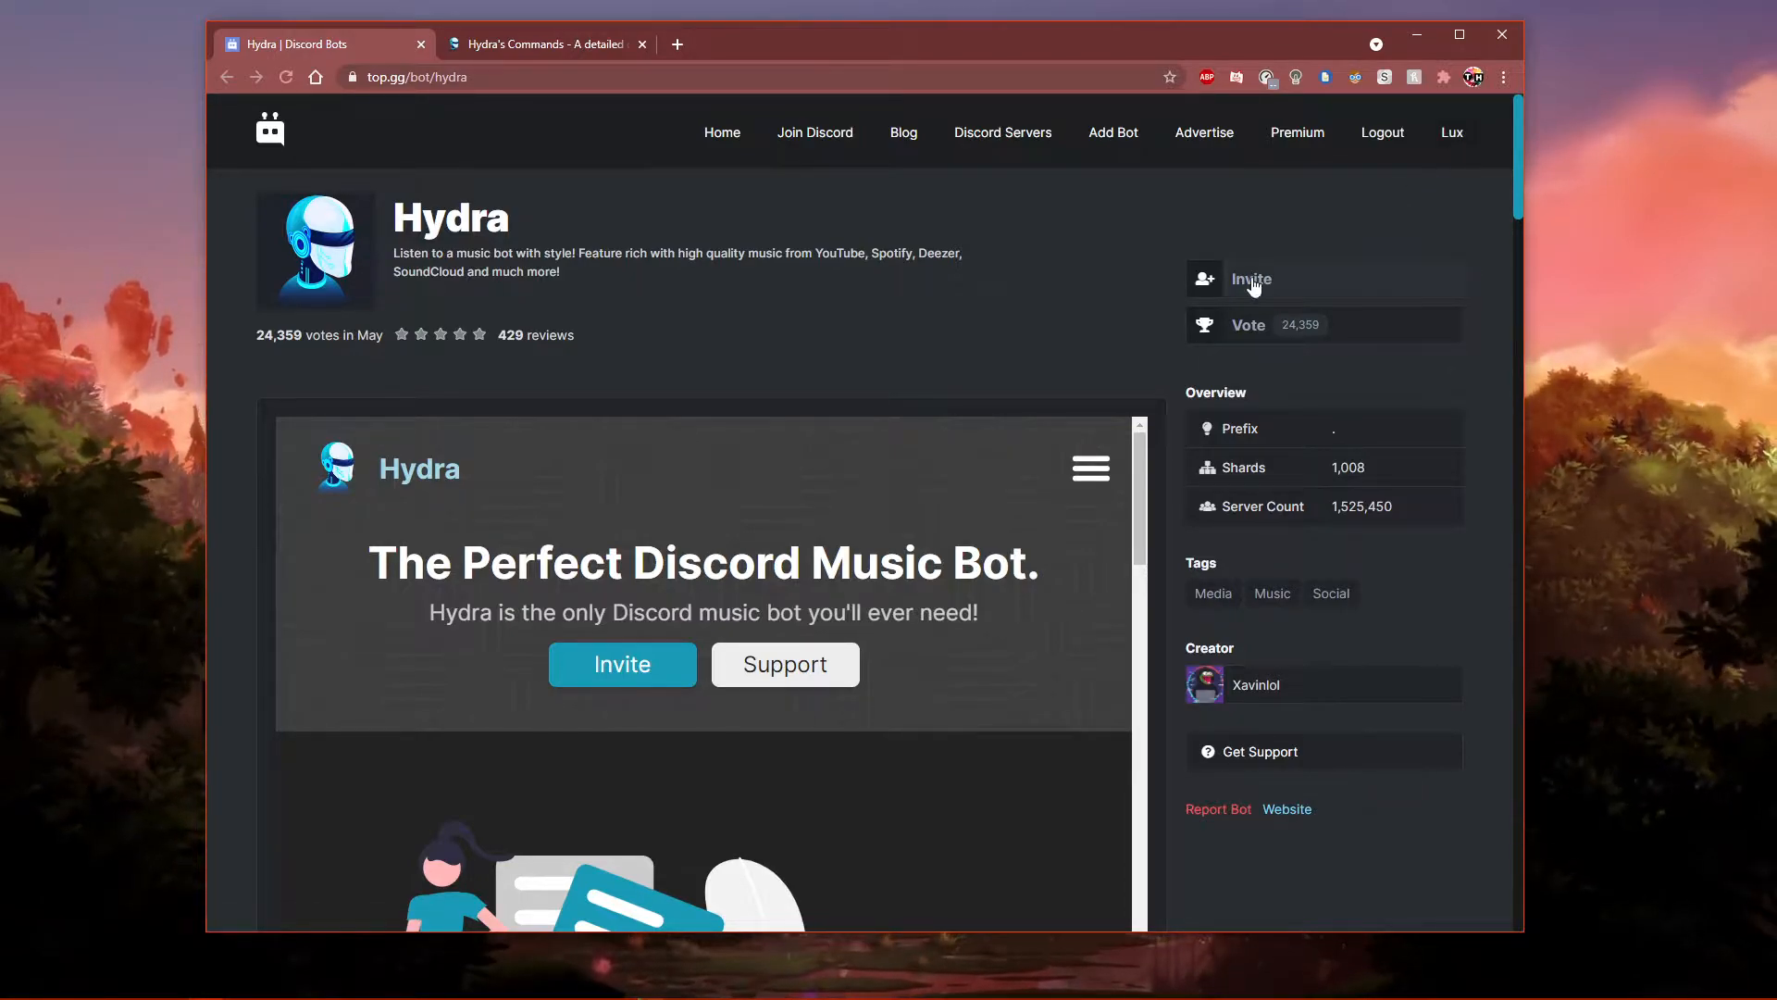
# - Invite Hydra to the Tech How server, reviewing its requested permissions
pyautogui.click(1249, 279)
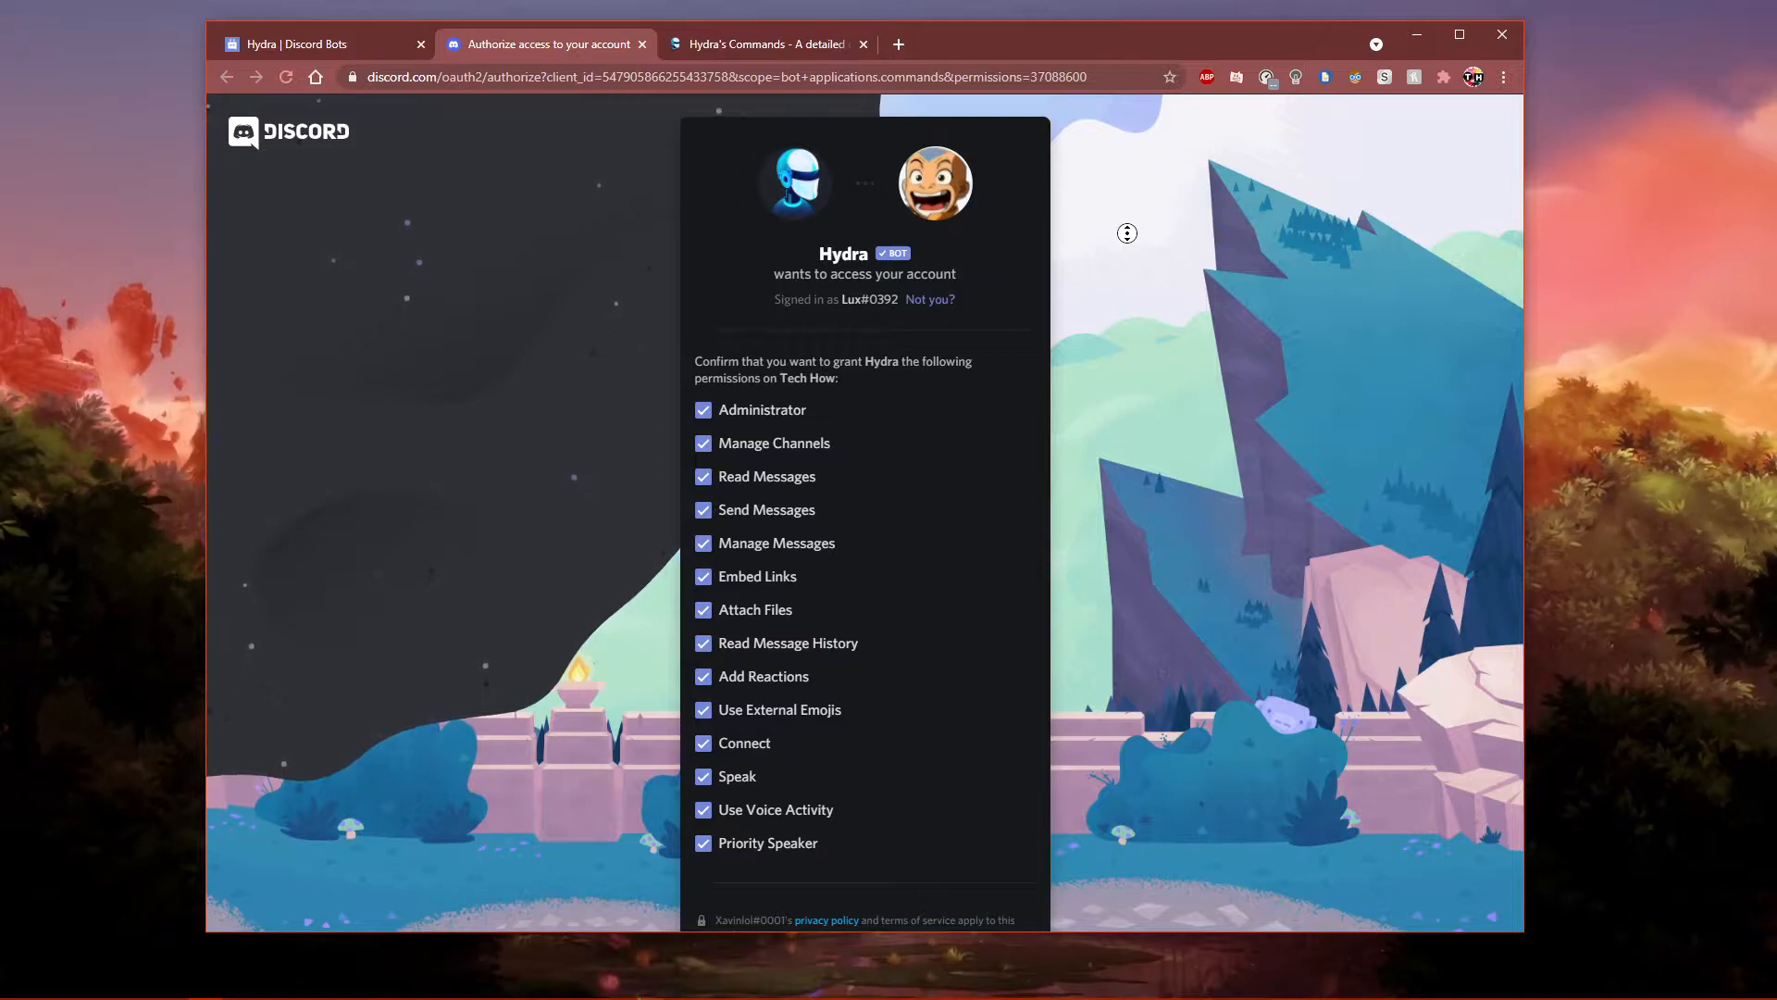
pyautogui.scroll(-3)
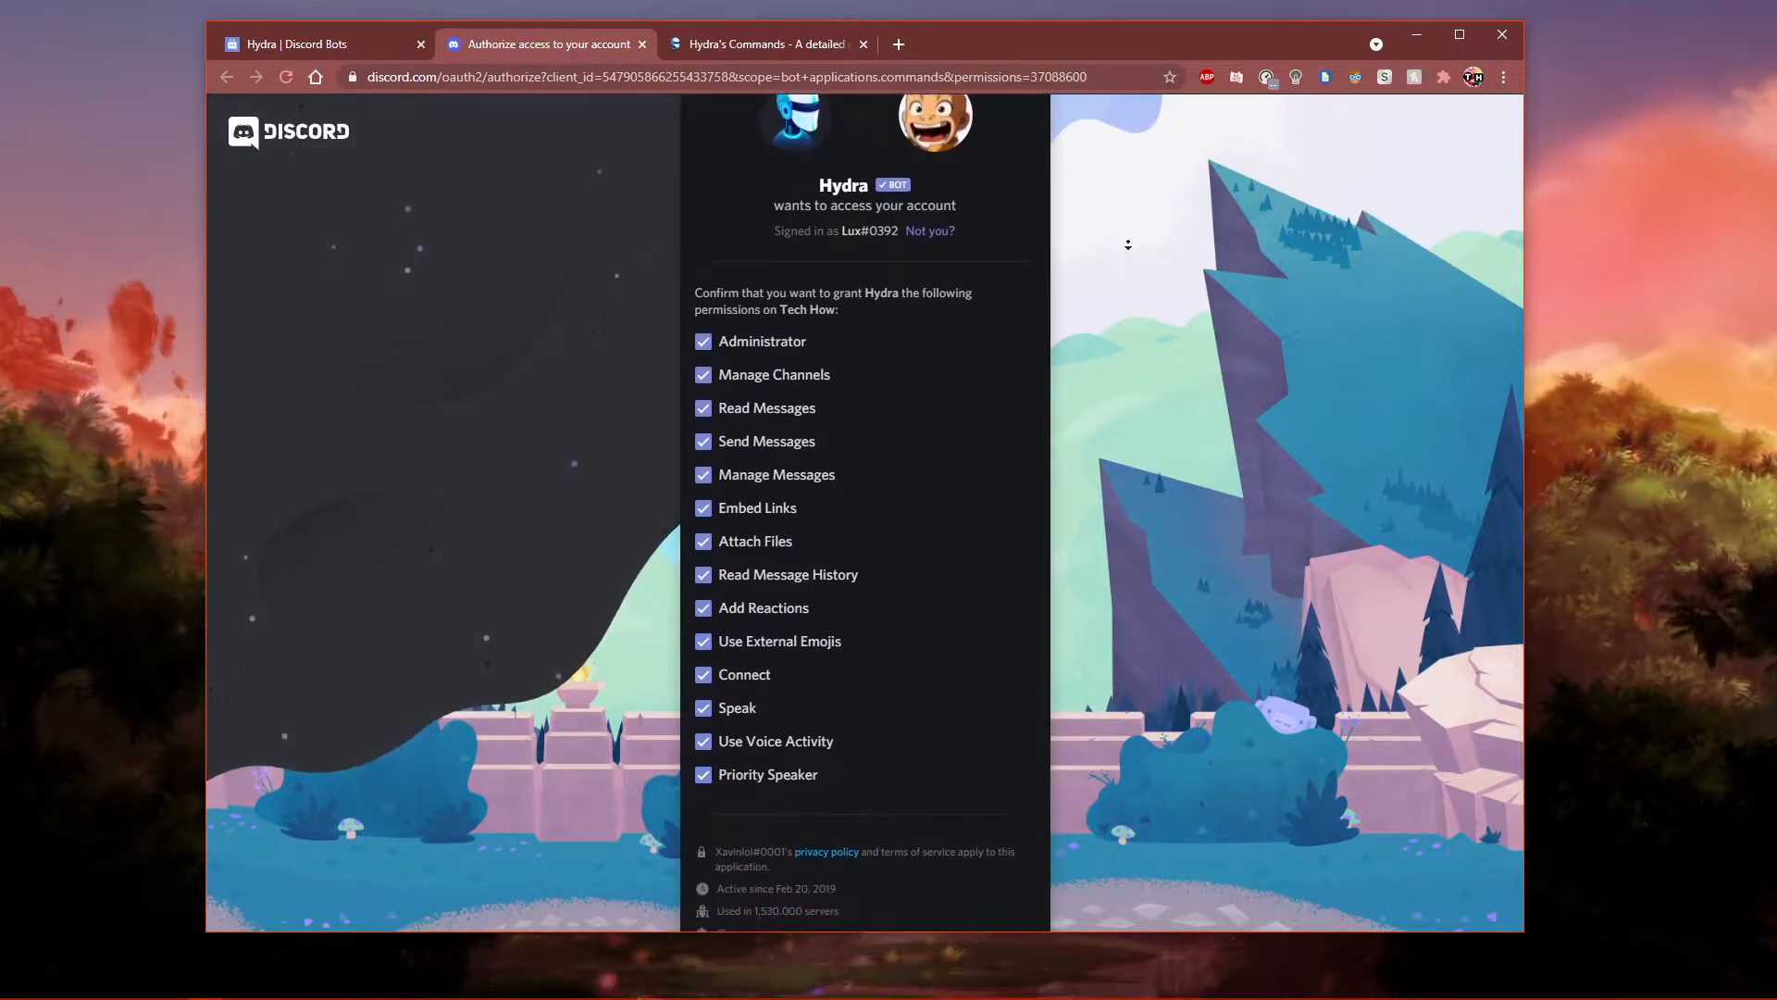
pyautogui.scroll(-3)
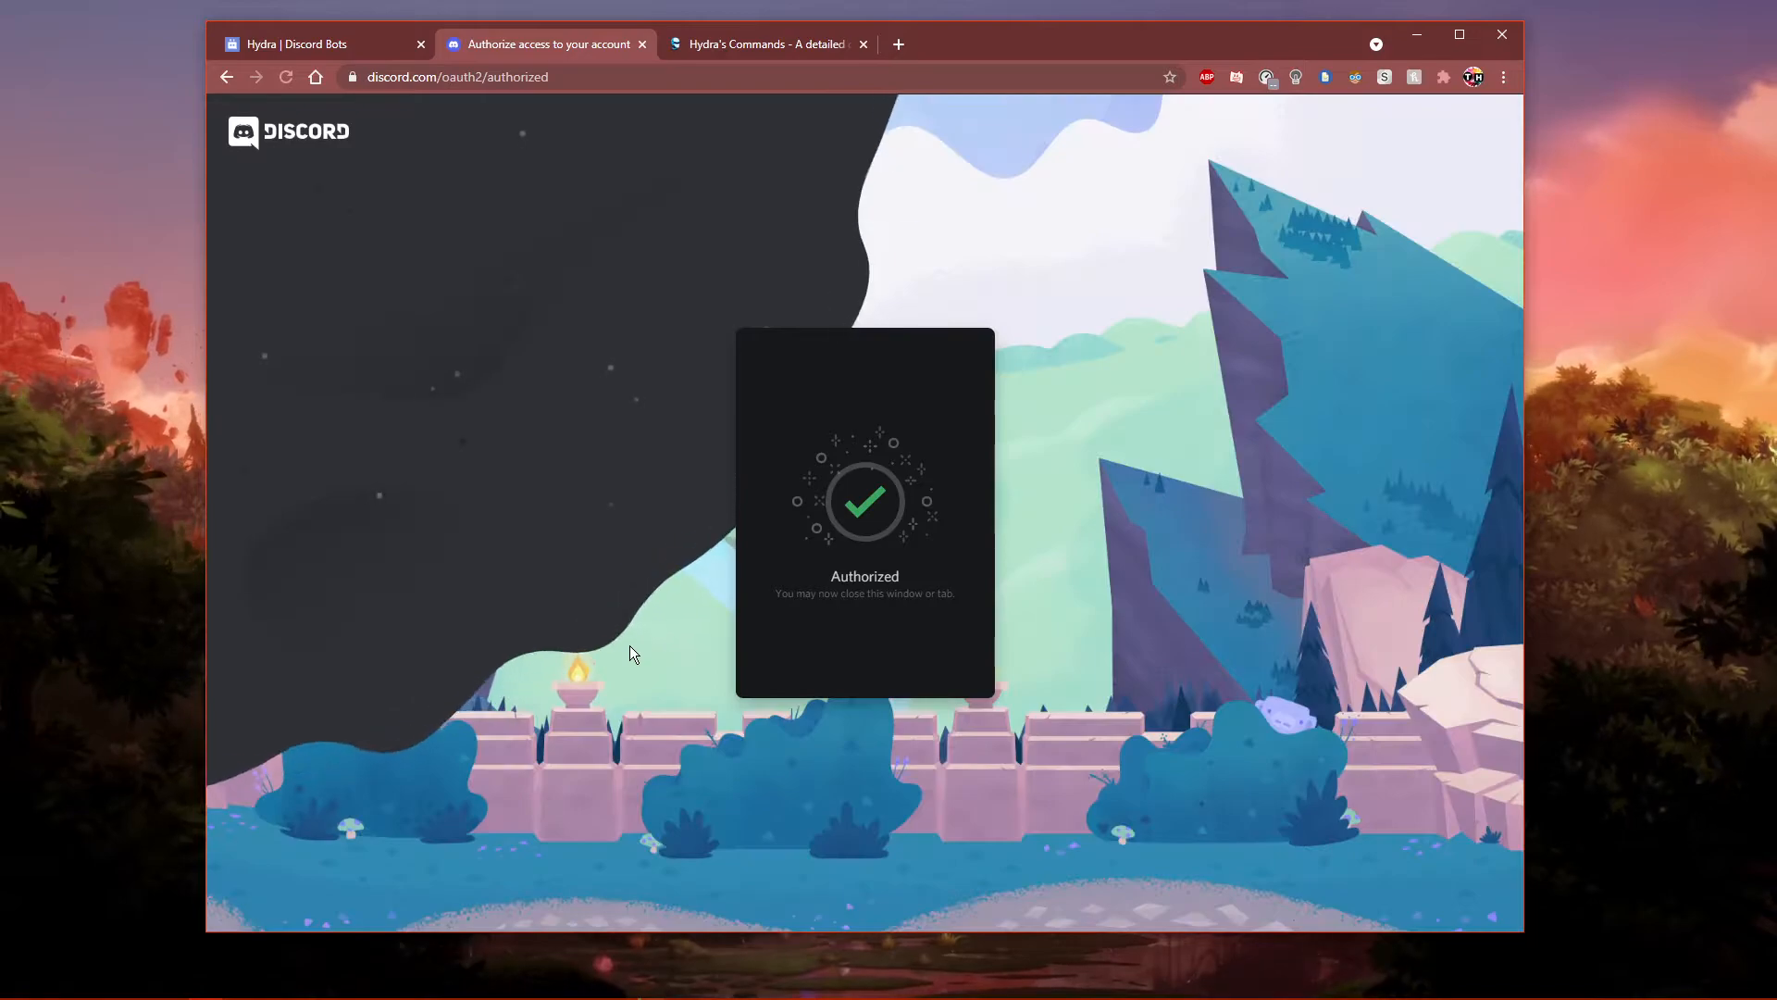
pyautogui.click(512, 984)
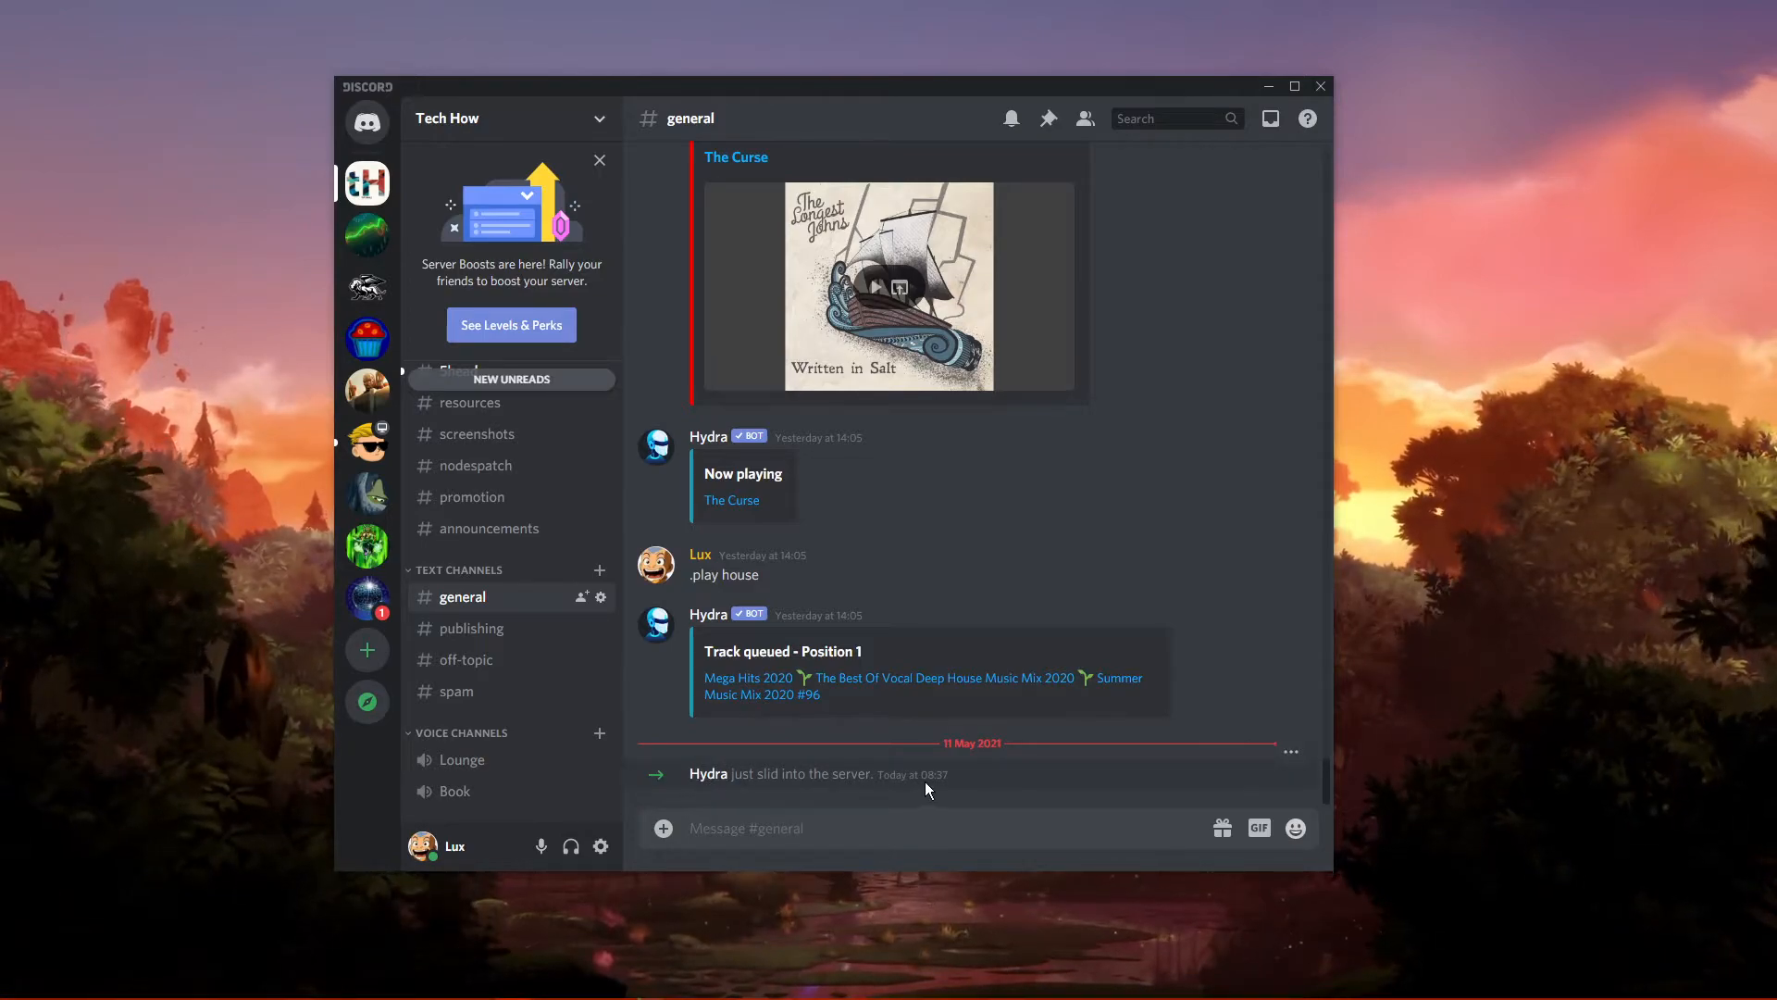
pyautogui.moveTo(911, 773)
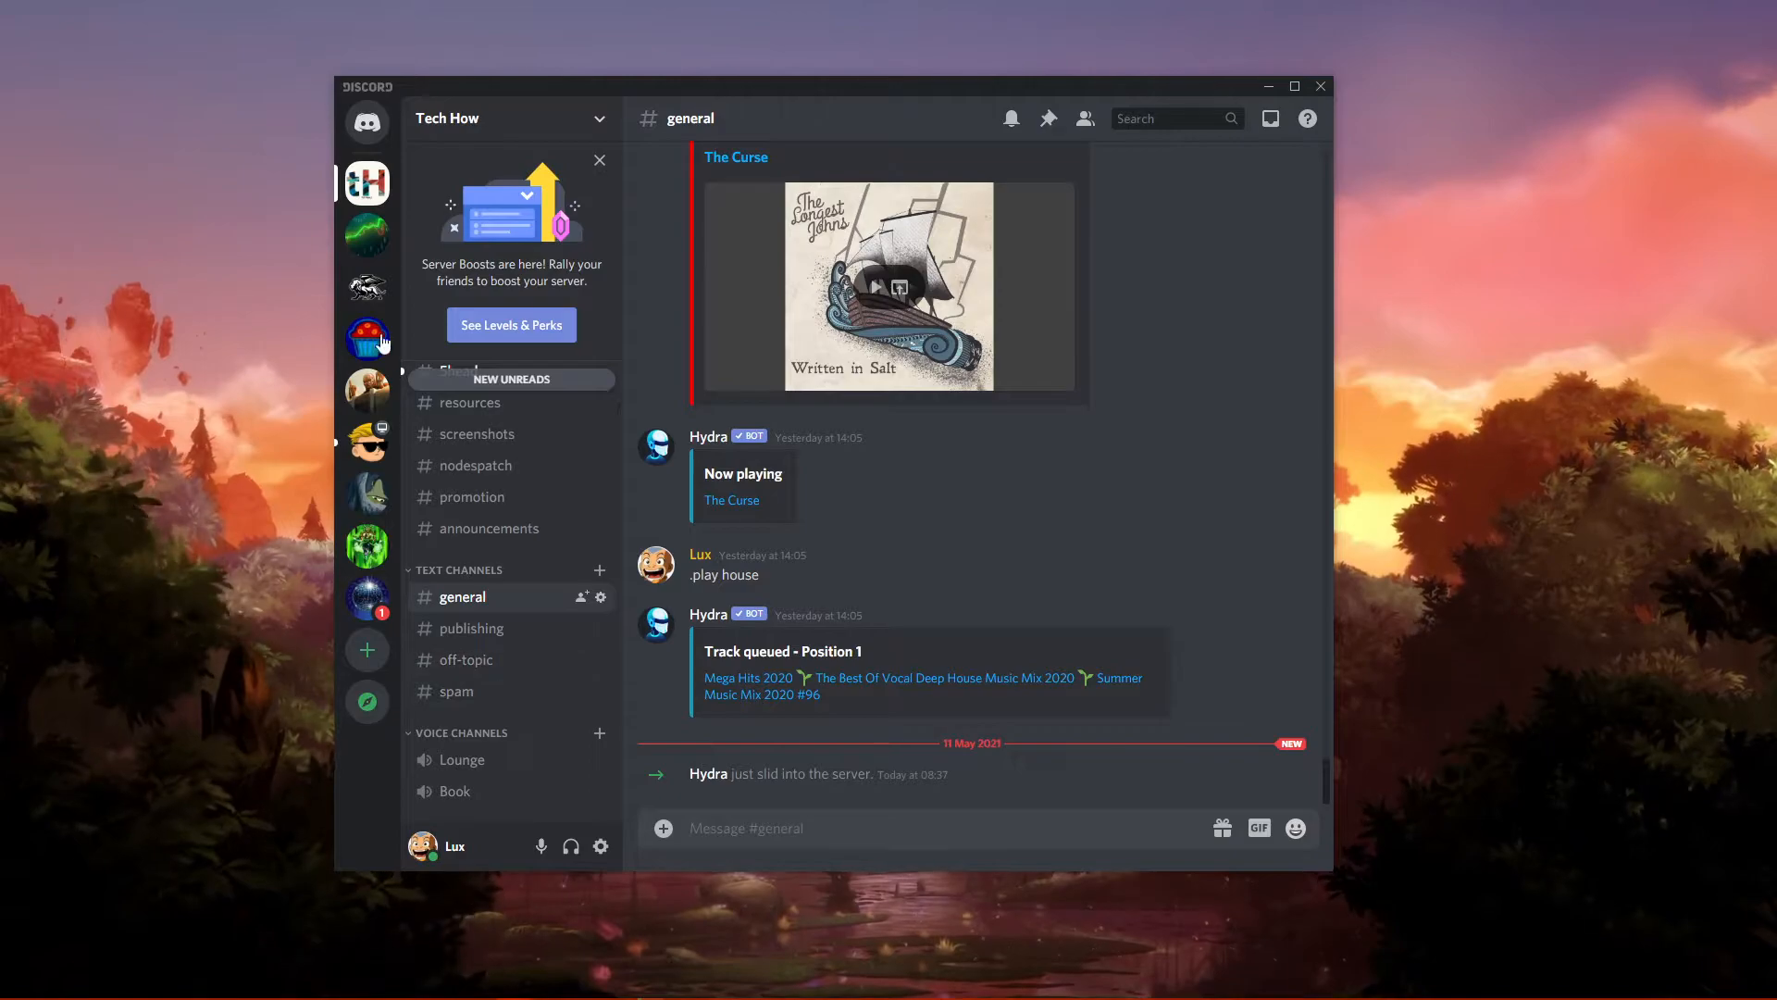
# - Open the Tech How server's options menu in the Discord app
pyautogui.click(429, 355)
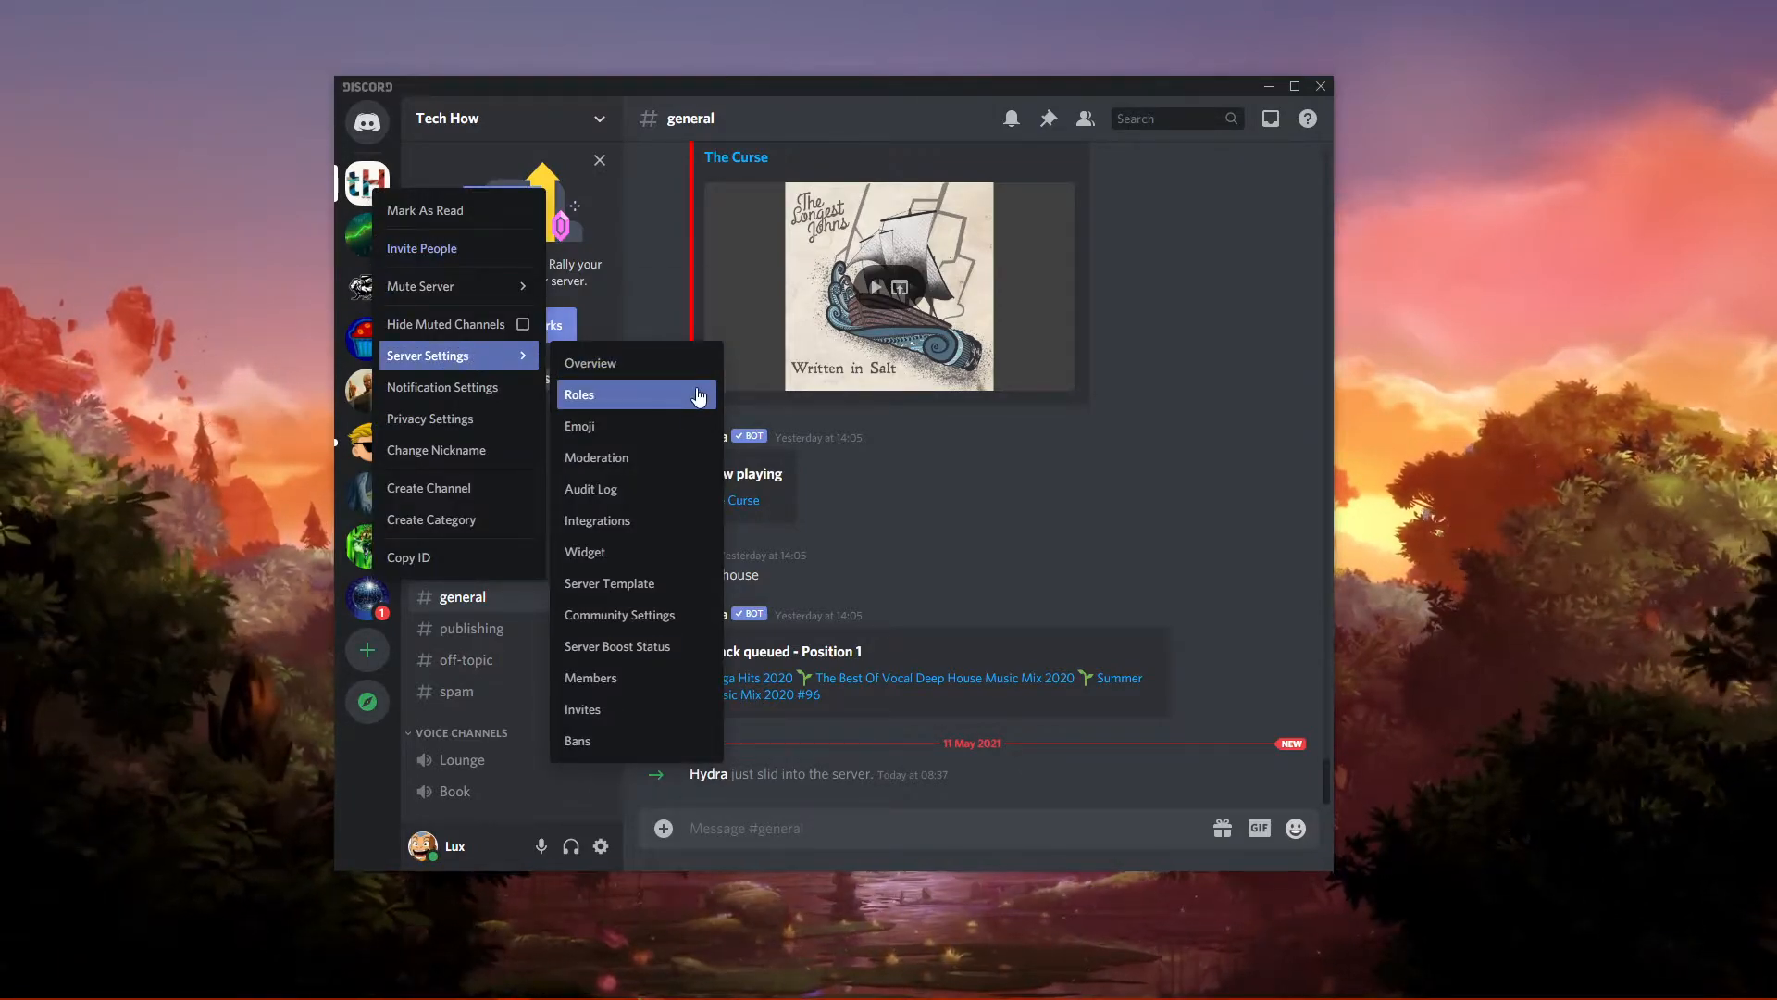
# - Review the bot role's permissions, including Administrator, in Tech How's role settings
pyautogui.click(580, 395)
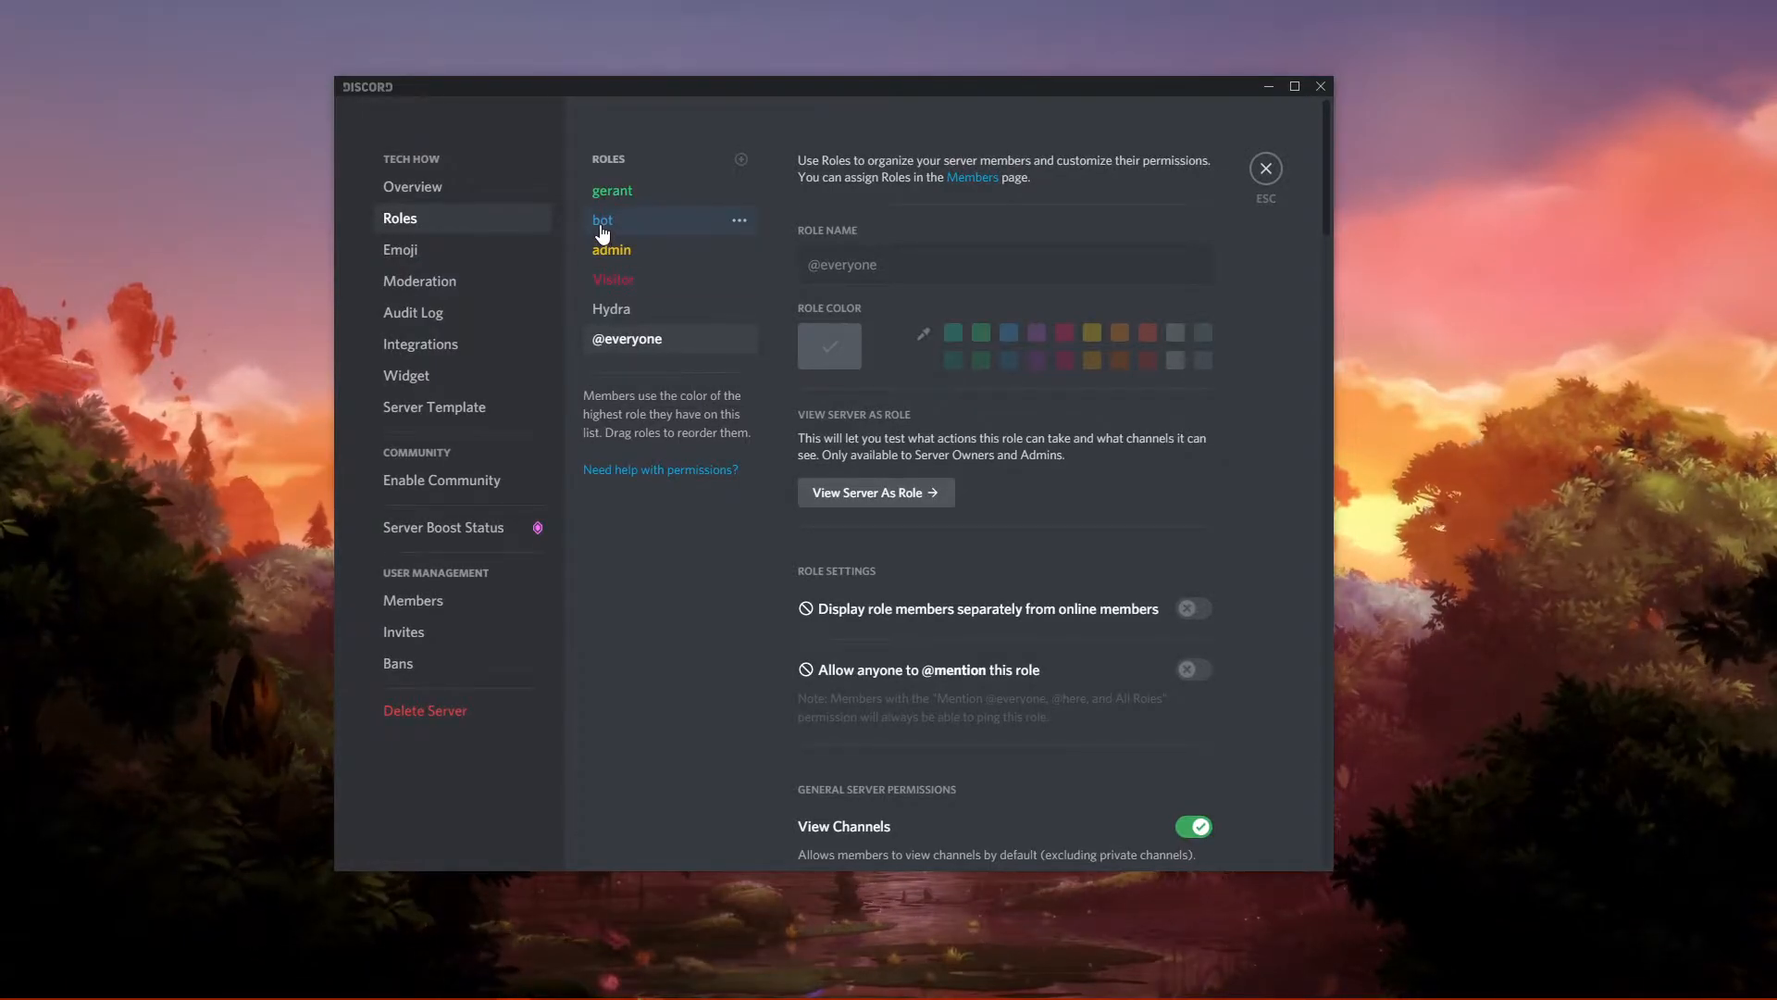
pyautogui.click(601, 220)
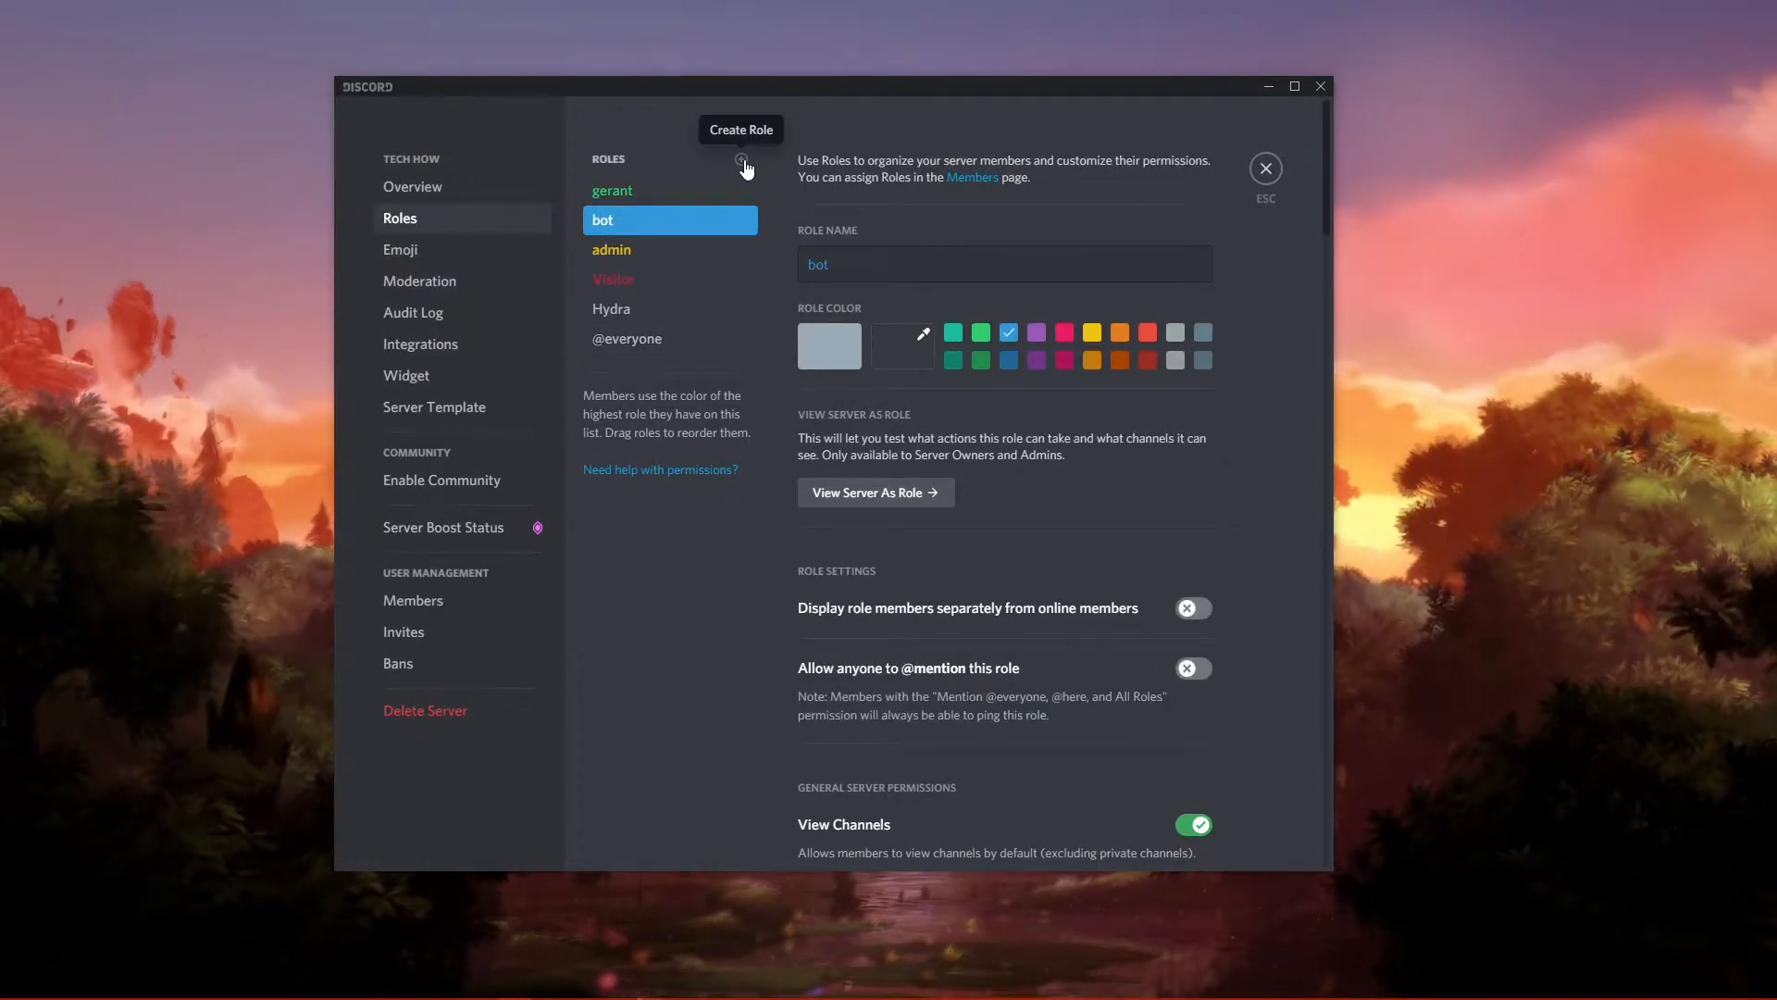
pyautogui.scroll(-3)
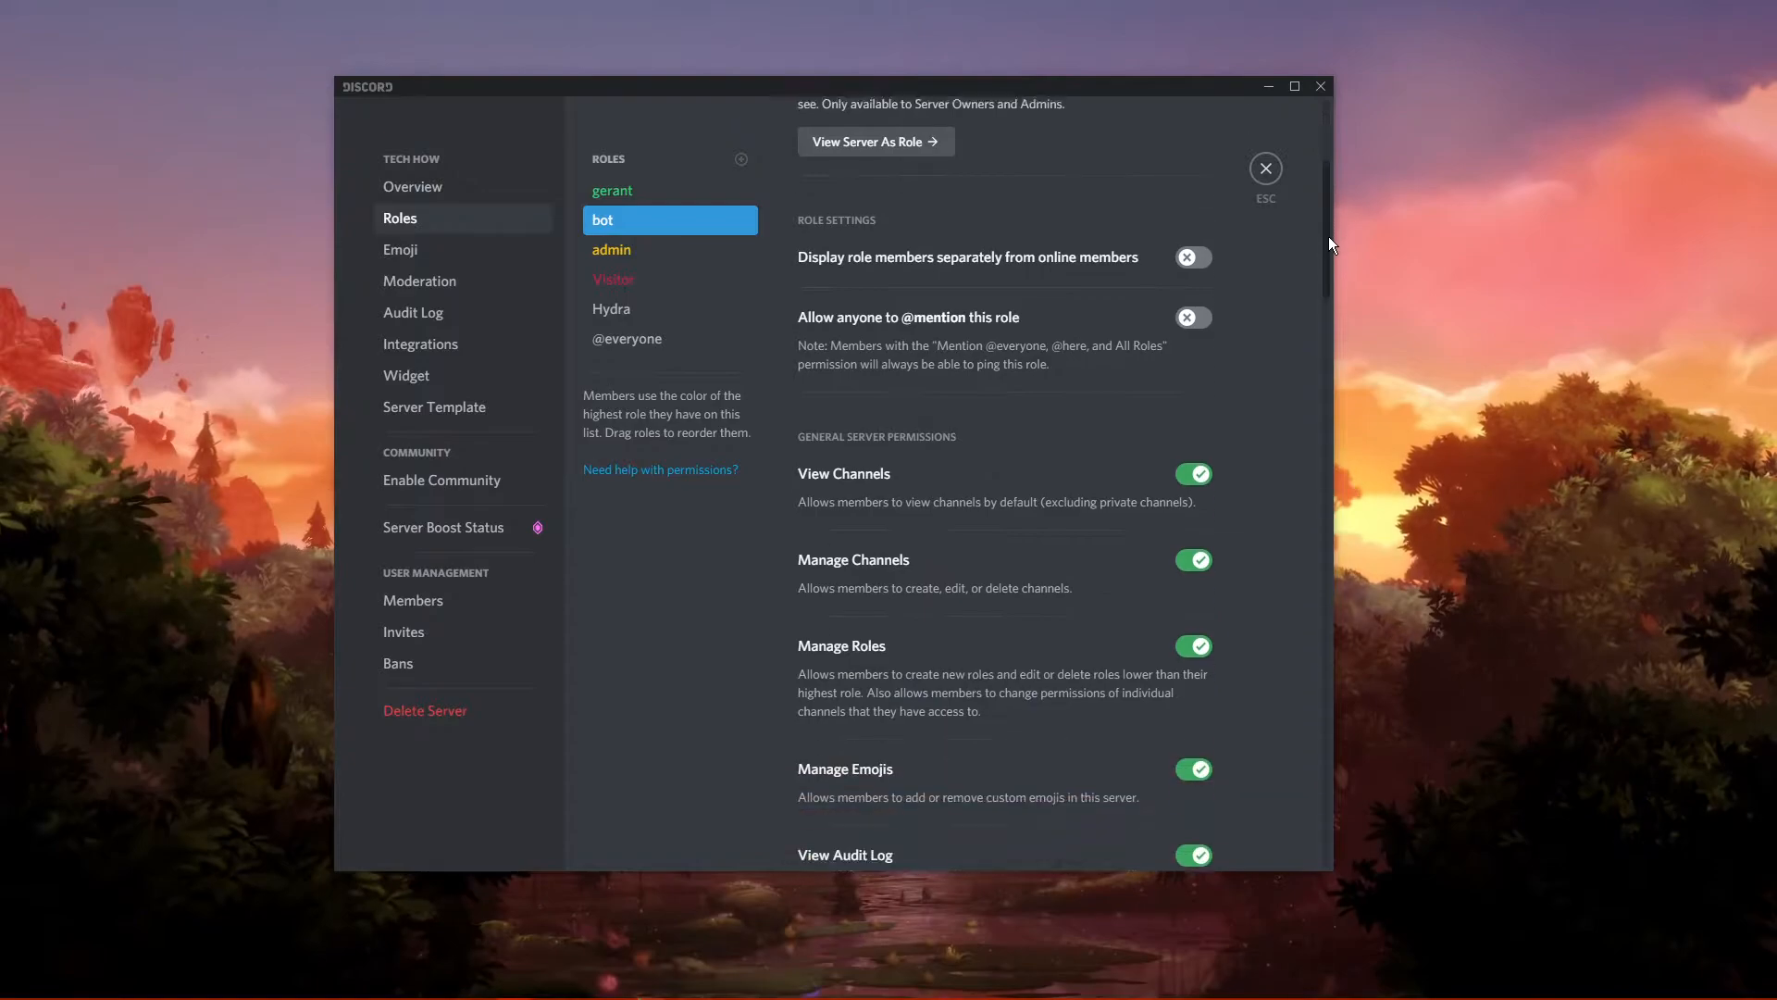
pyautogui.scroll(-3)
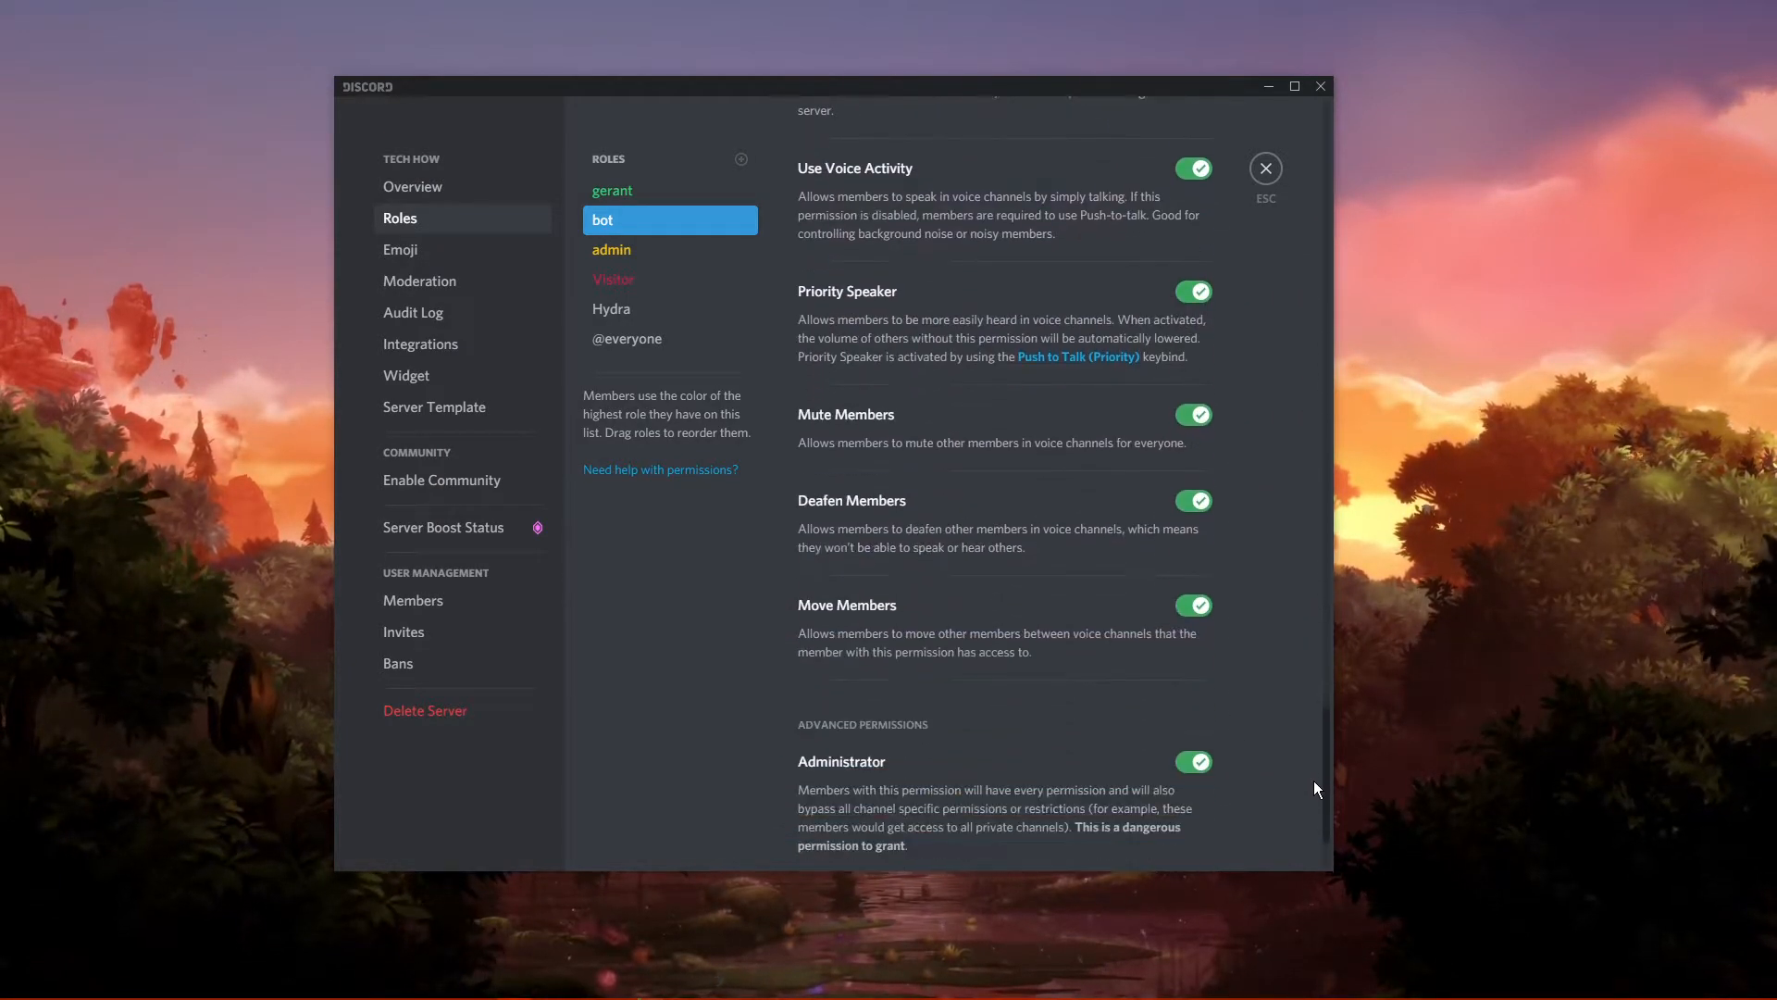
pyautogui.scroll(3)
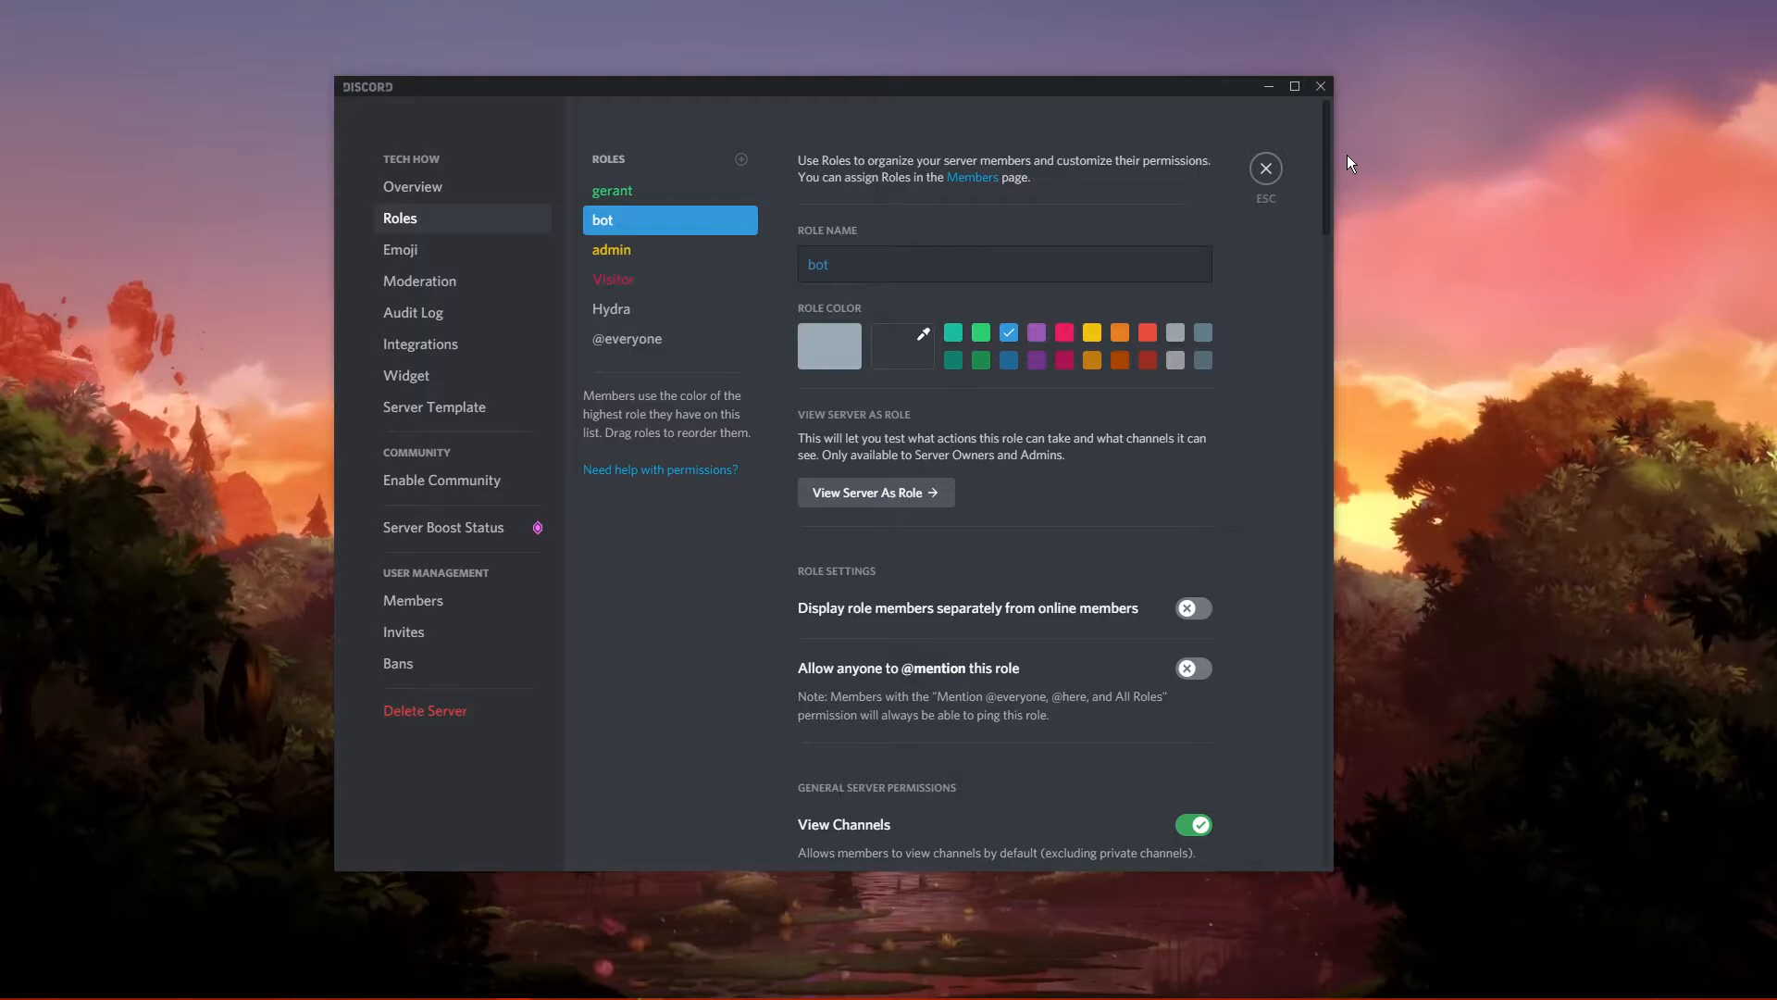
pyautogui.moveTo(641, 221)
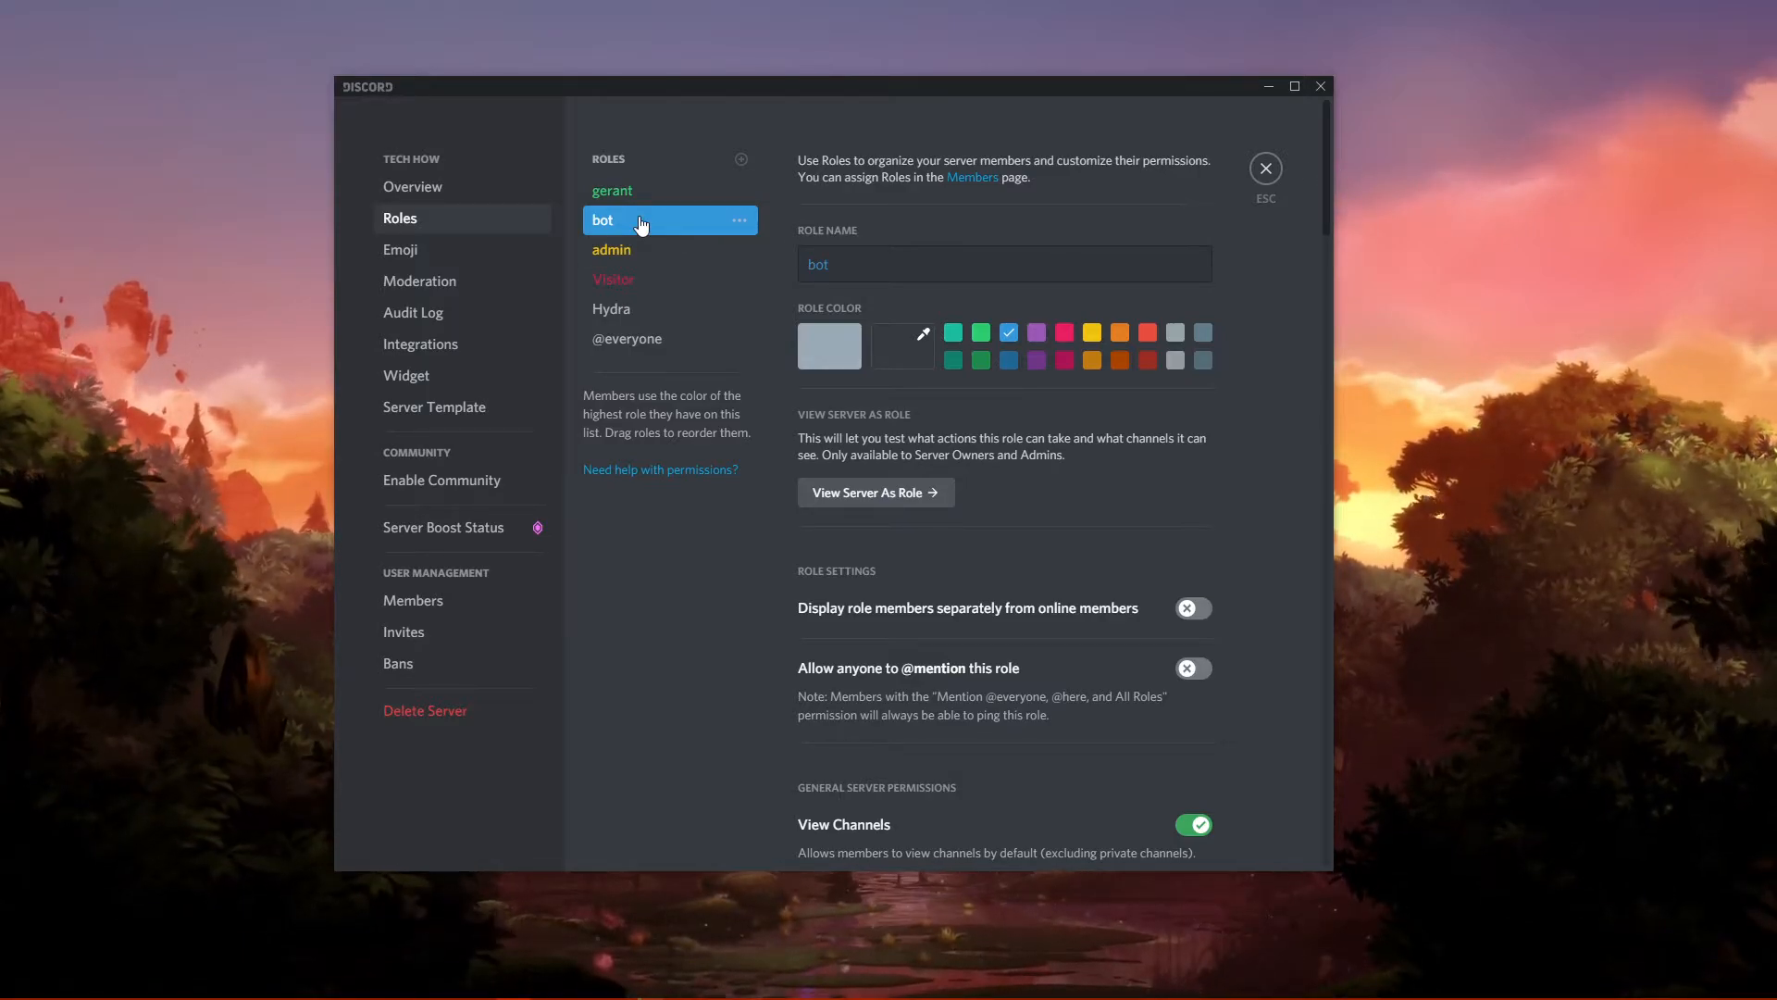
pyautogui.click(1265, 167)
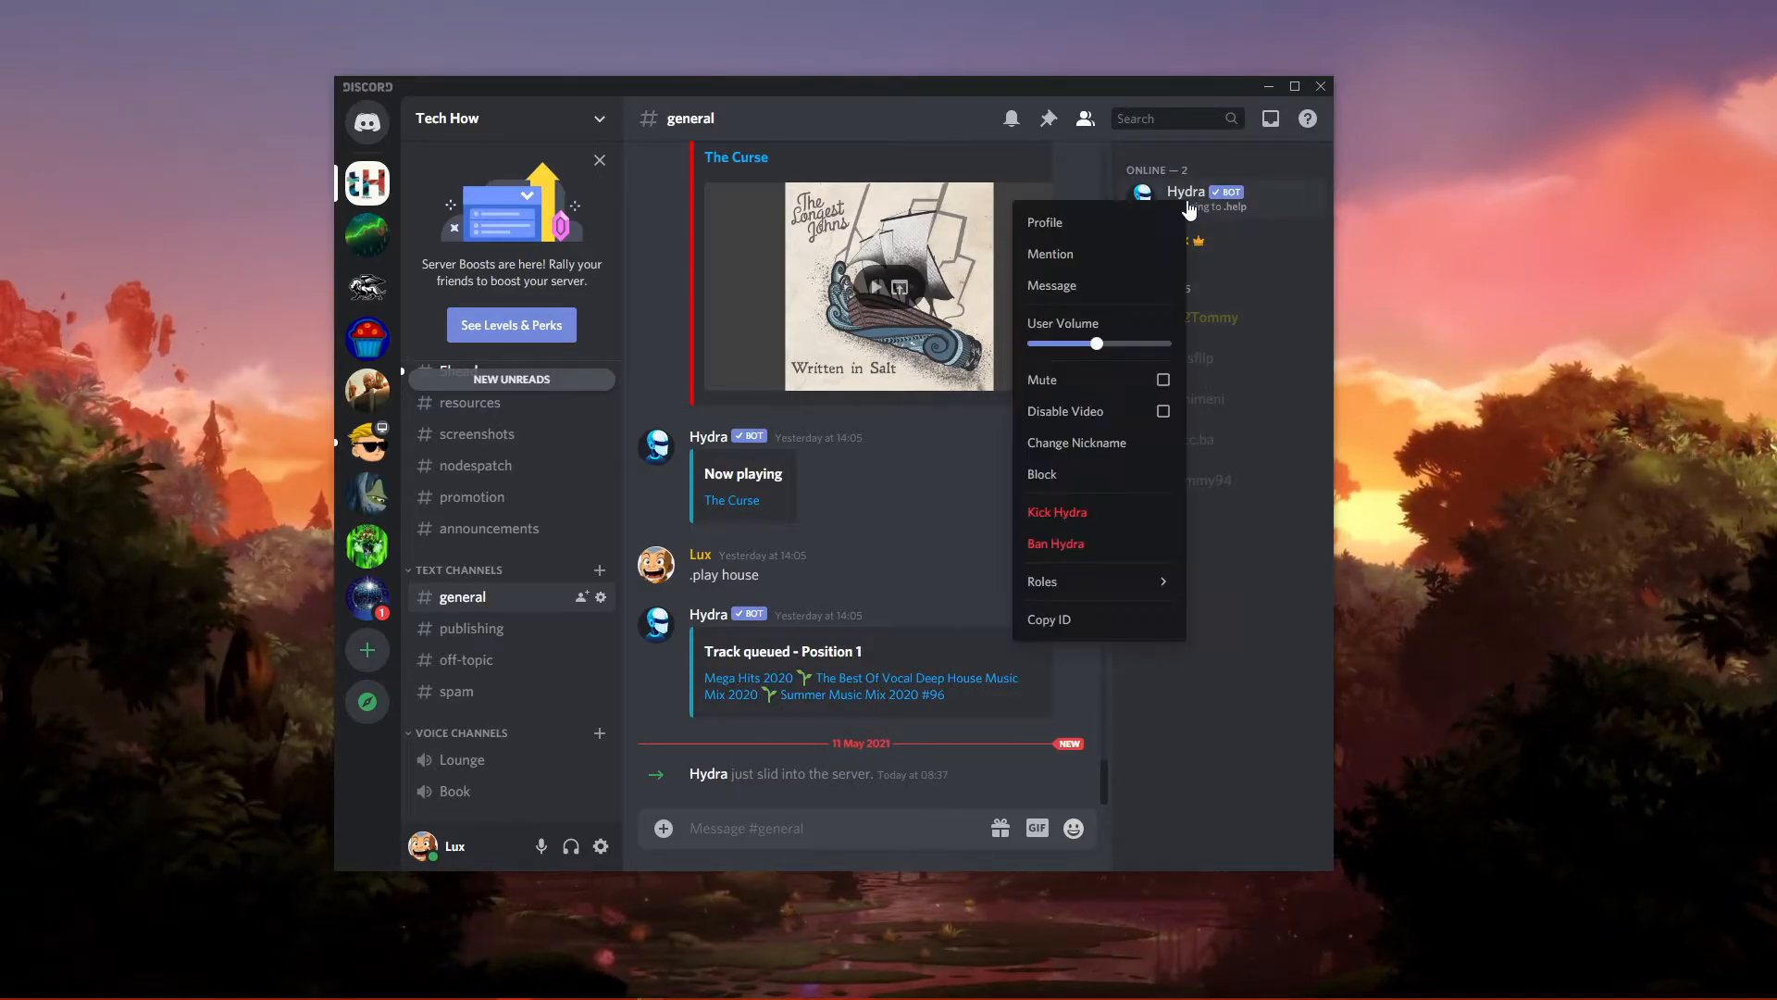
# - Show Hydra's assignable roles, with only the Hydra role checked
pyautogui.click(1043, 581)
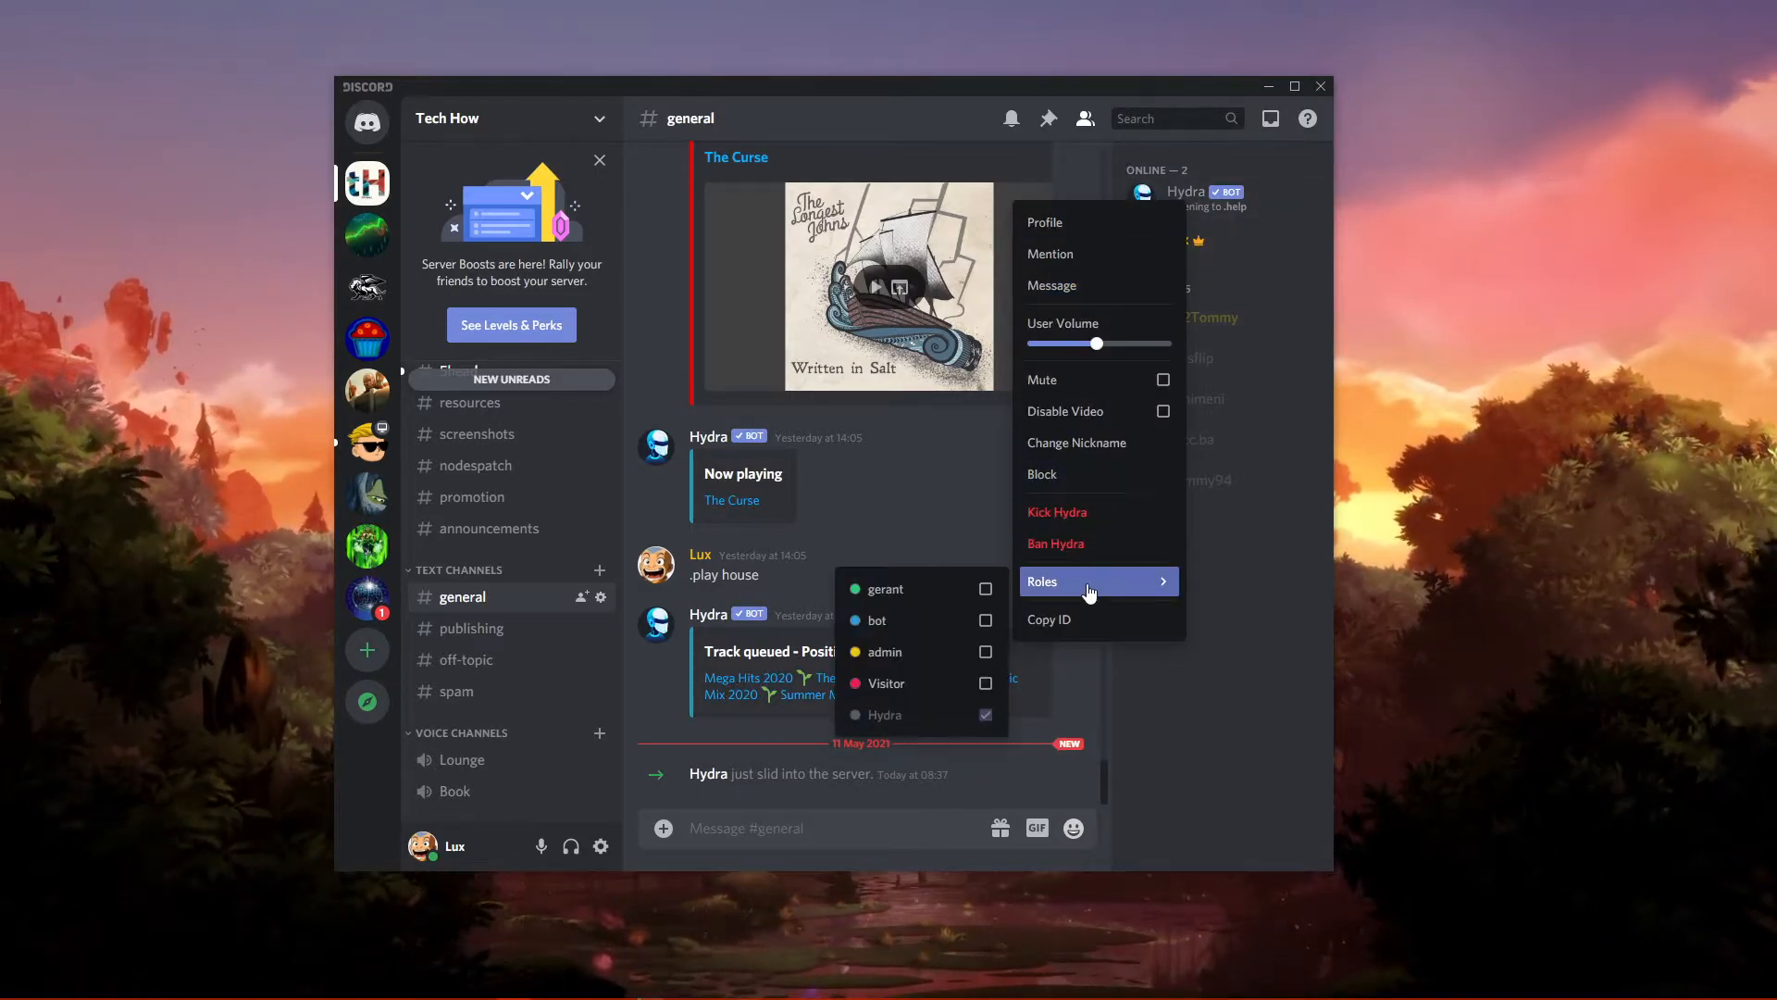
pyautogui.moveTo(998, 619)
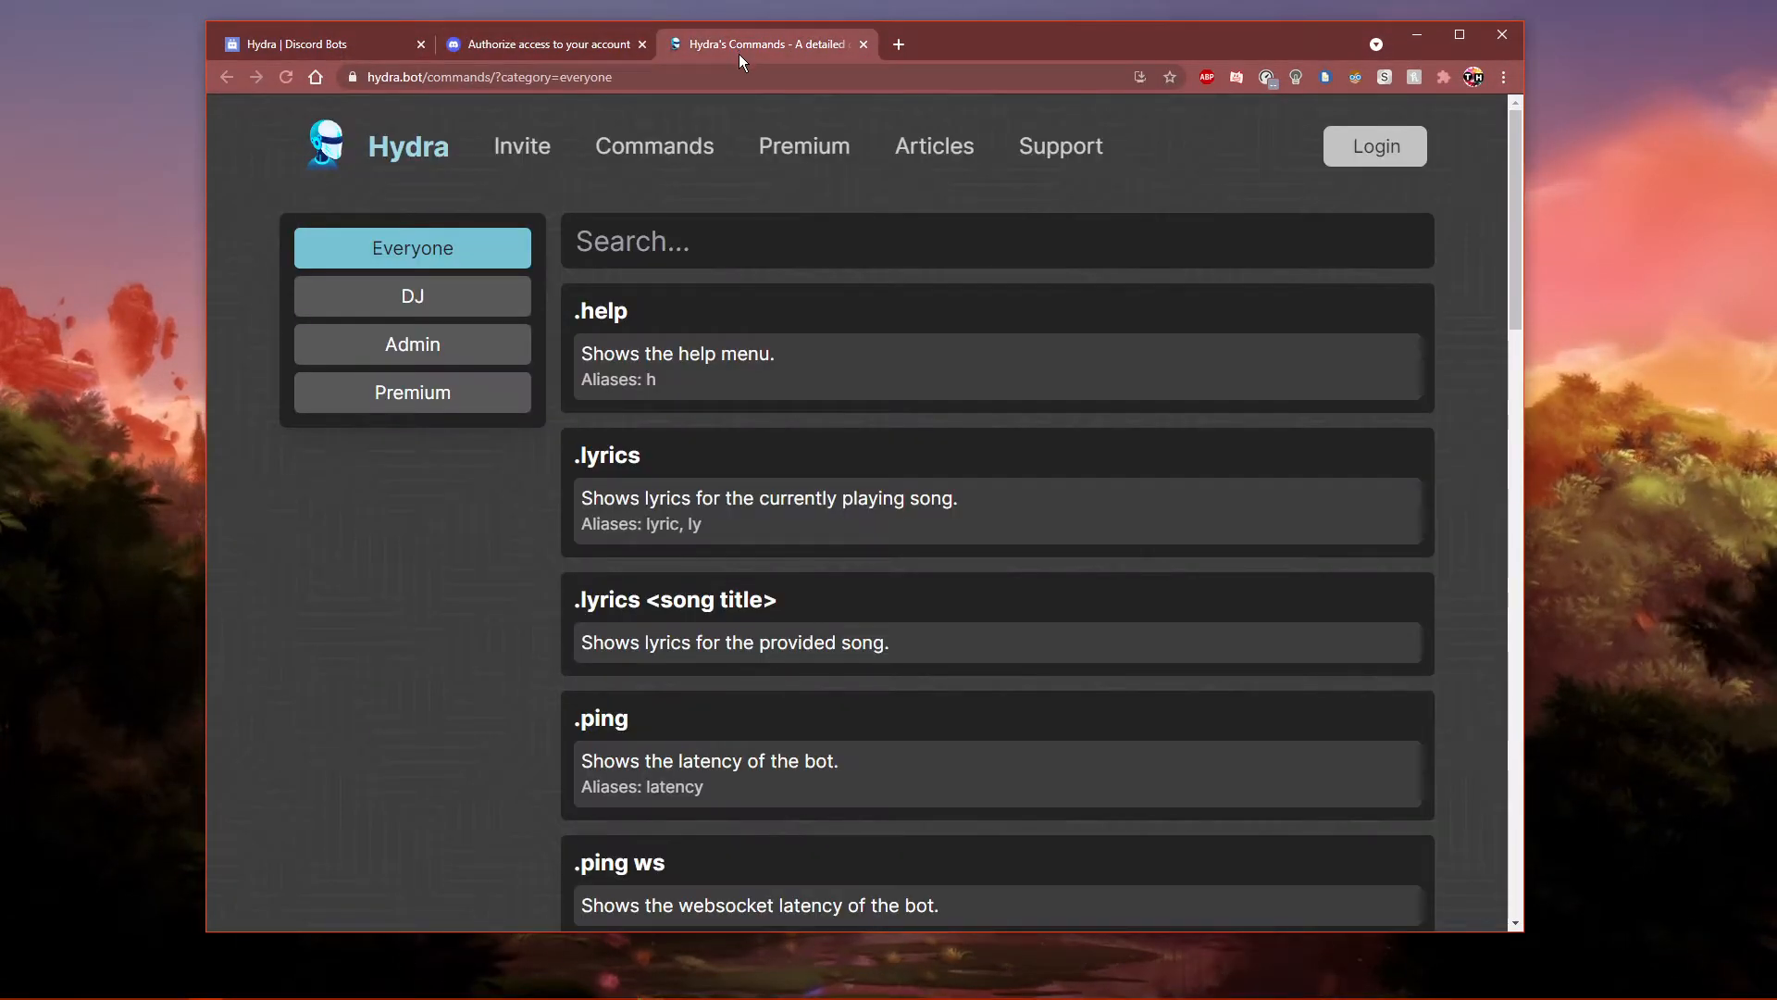
pyautogui.moveTo(321, 146)
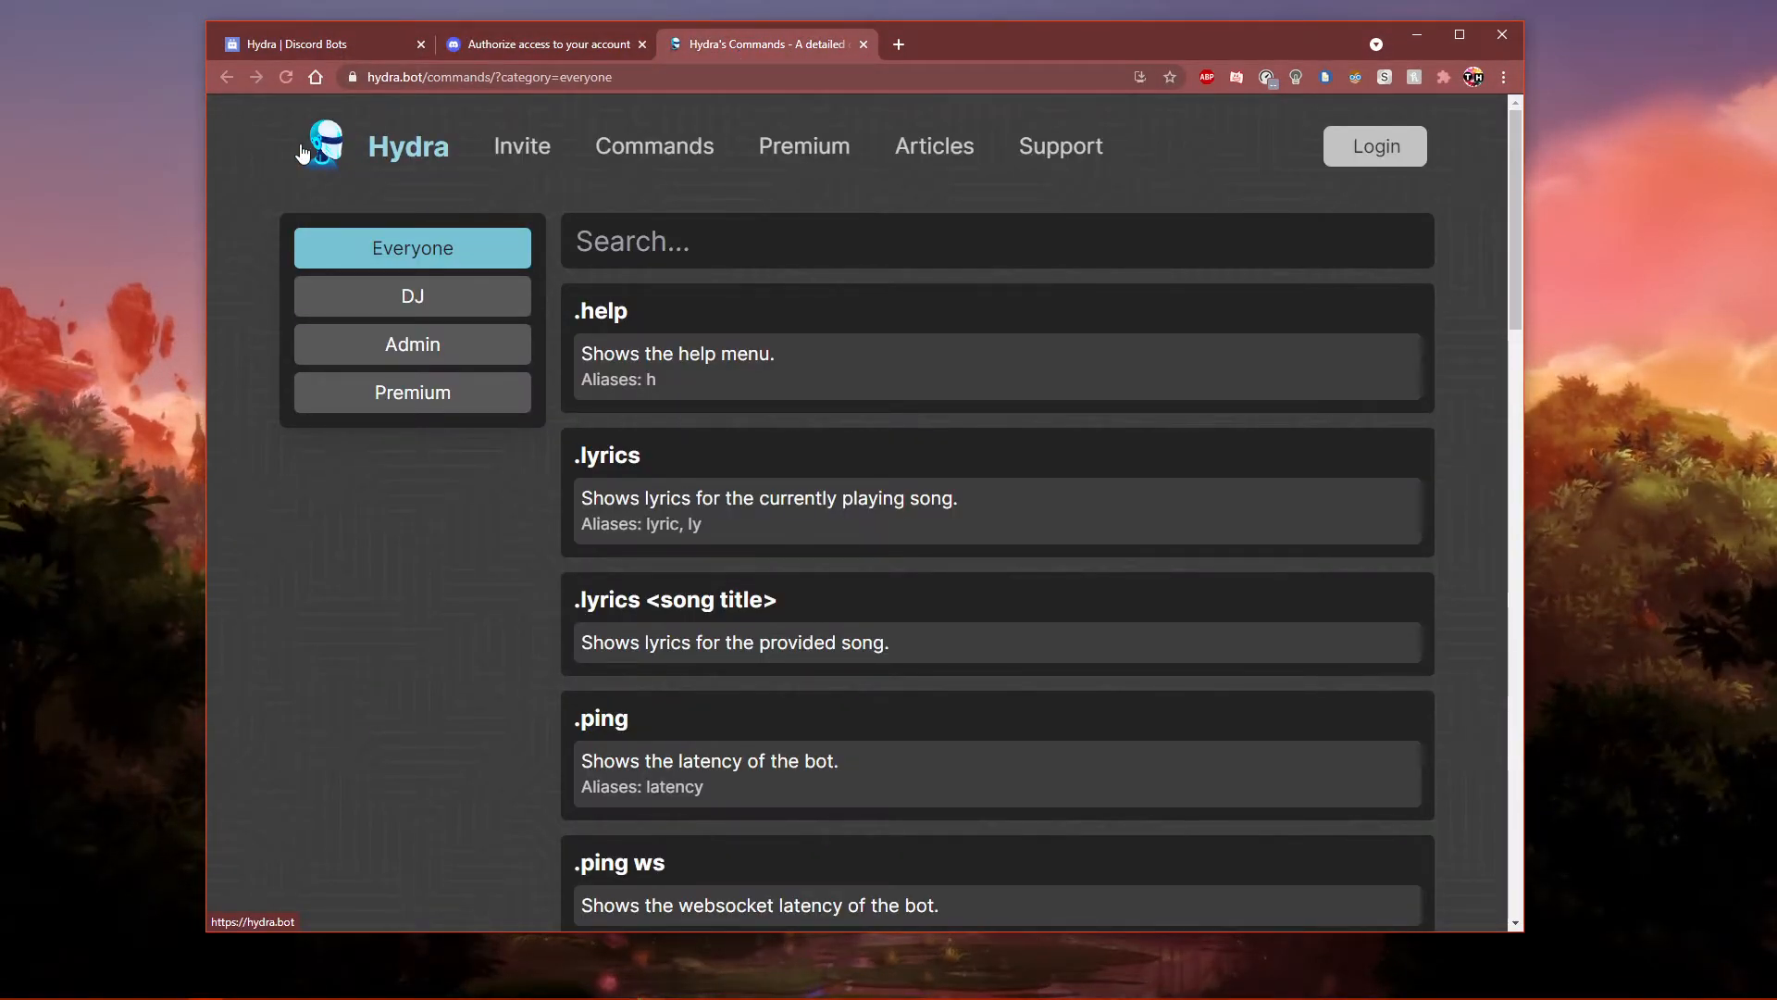
pyautogui.moveTo(269, 160)
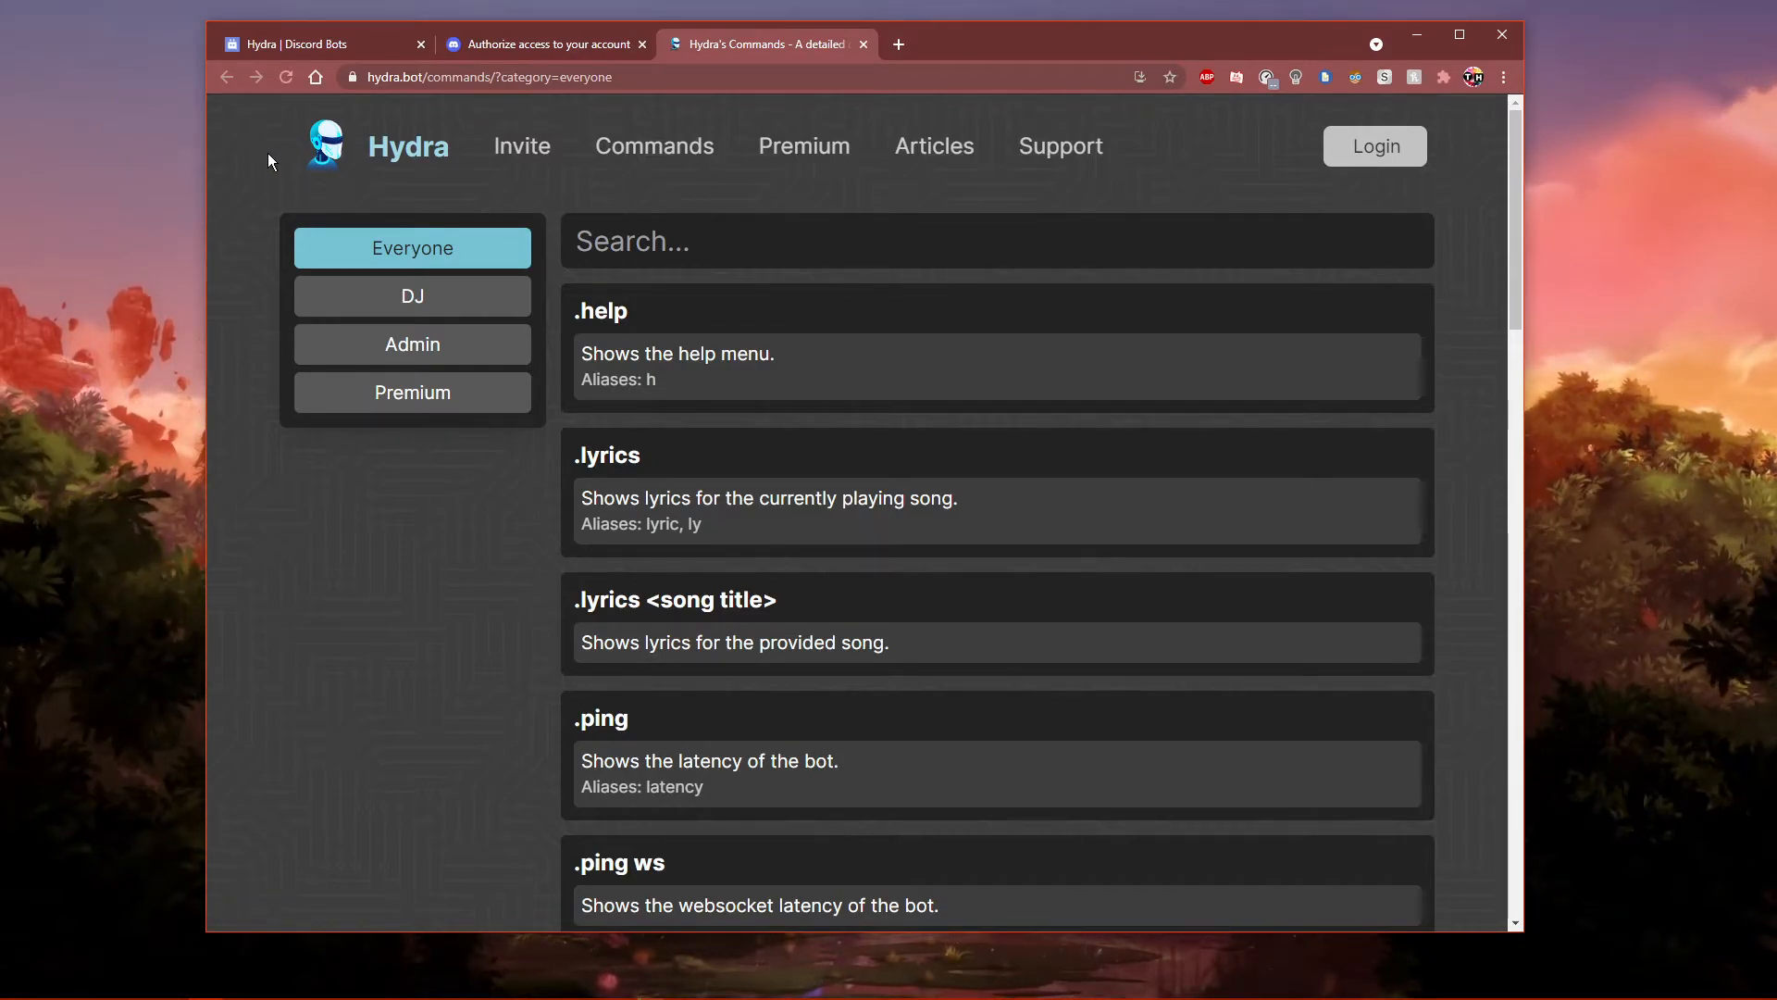
pyautogui.moveTo(249, 153)
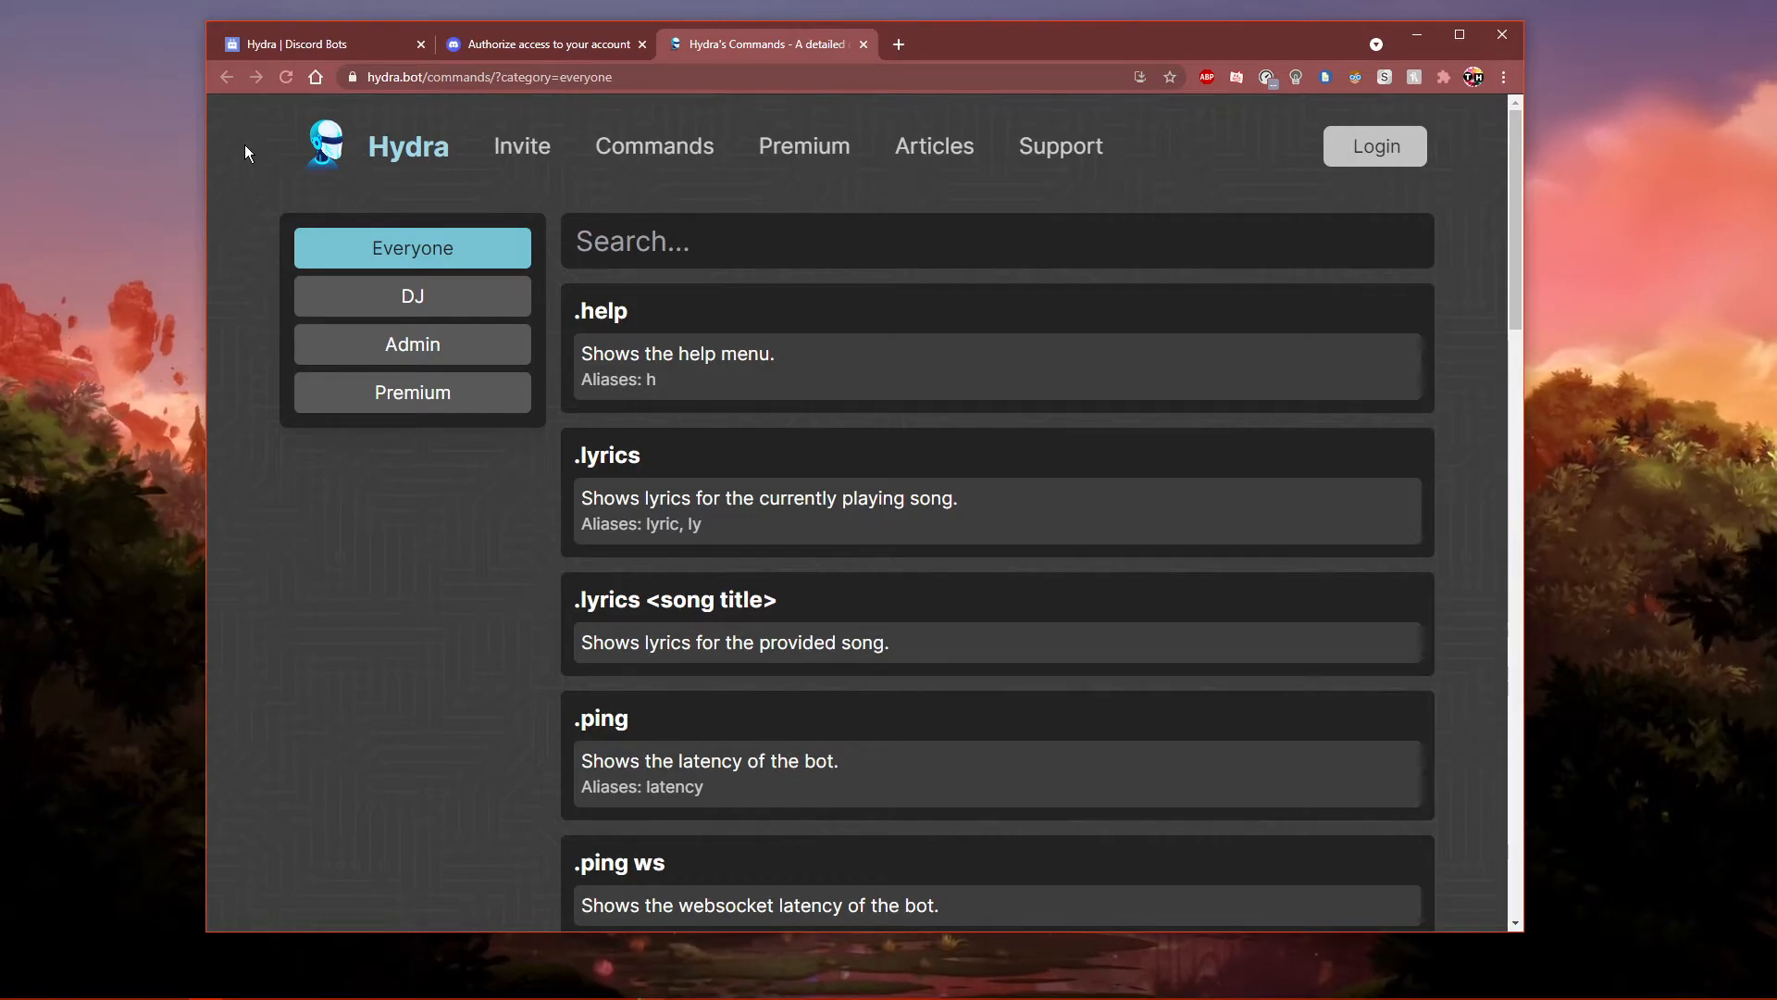
# - Scroll through Hydra's Everyone command list on hydra.bot
pyautogui.scroll(-3)
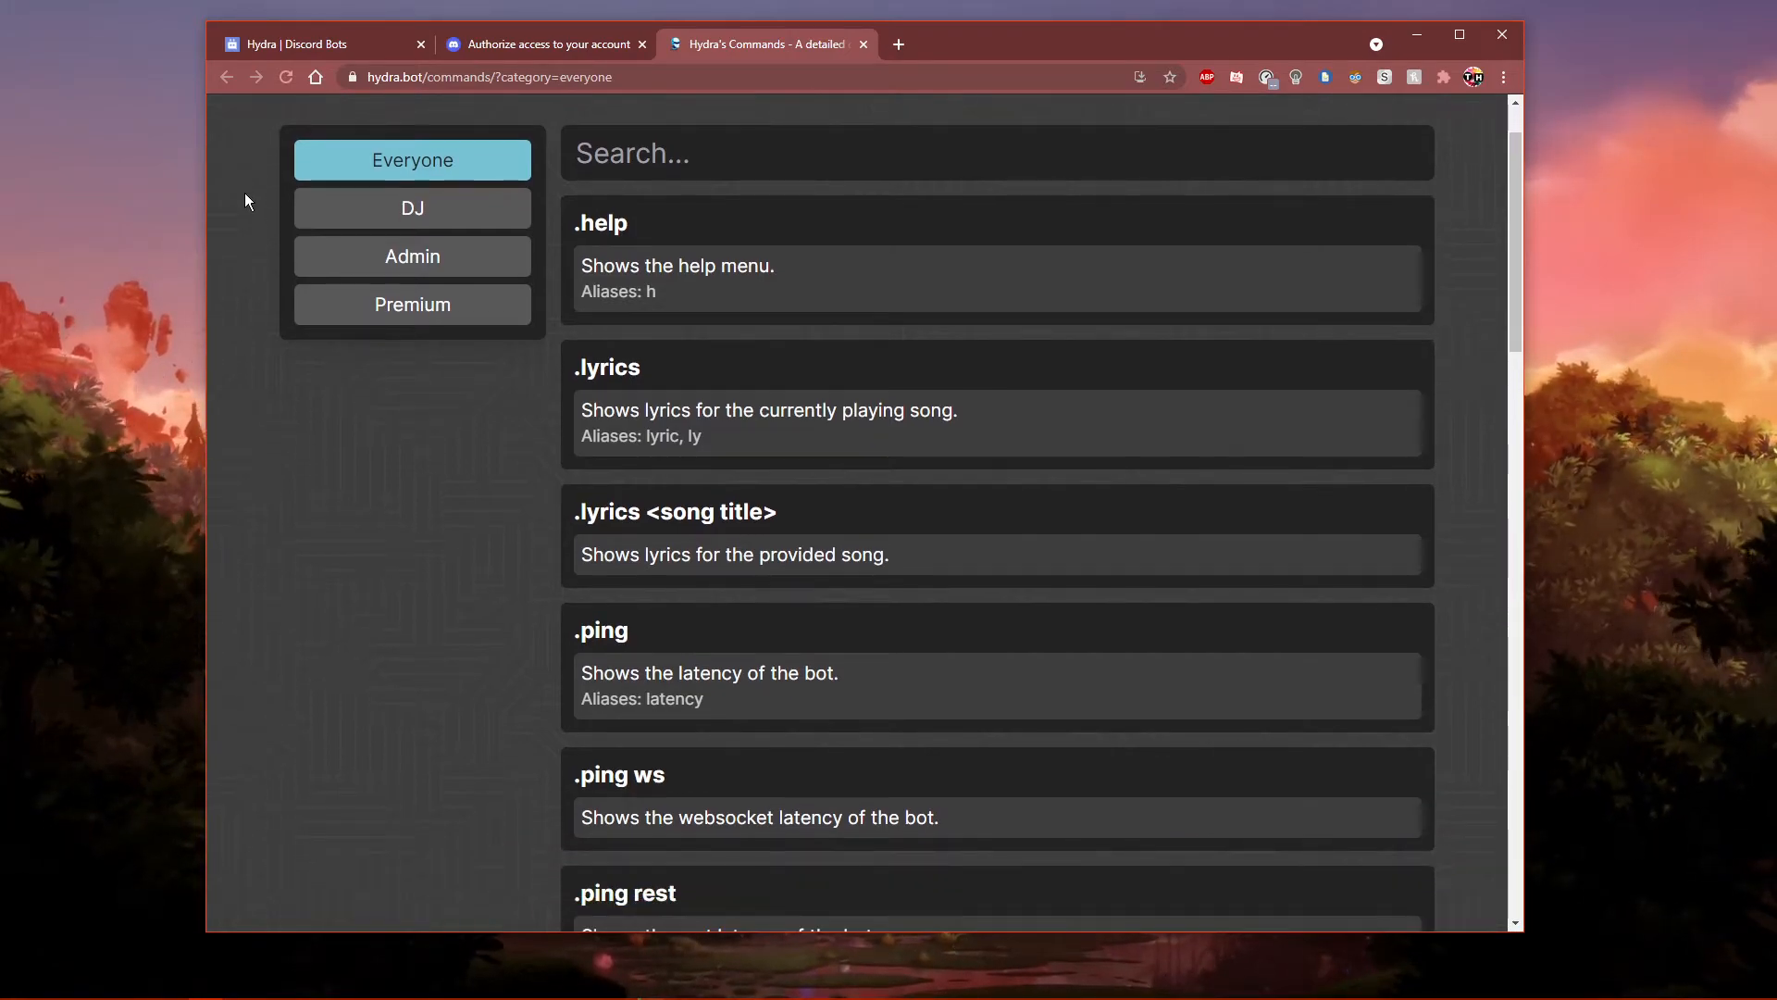
pyautogui.moveTo(330, 172)
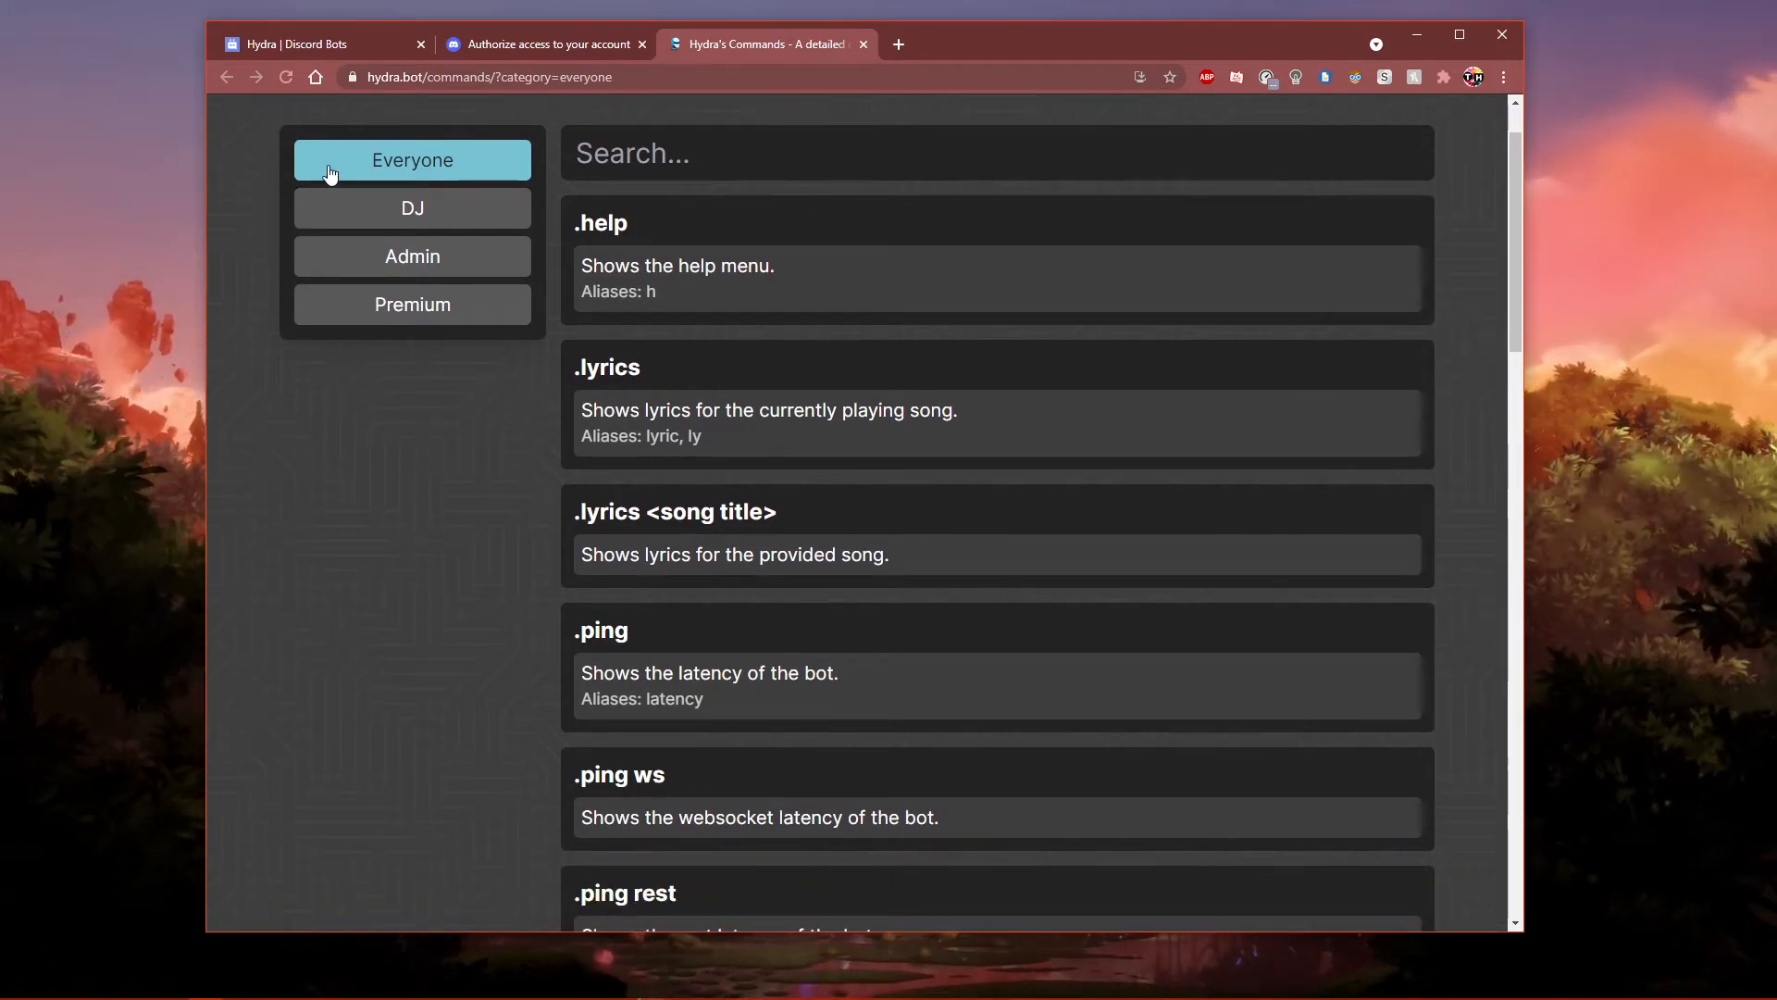
pyautogui.moveTo(330, 228)
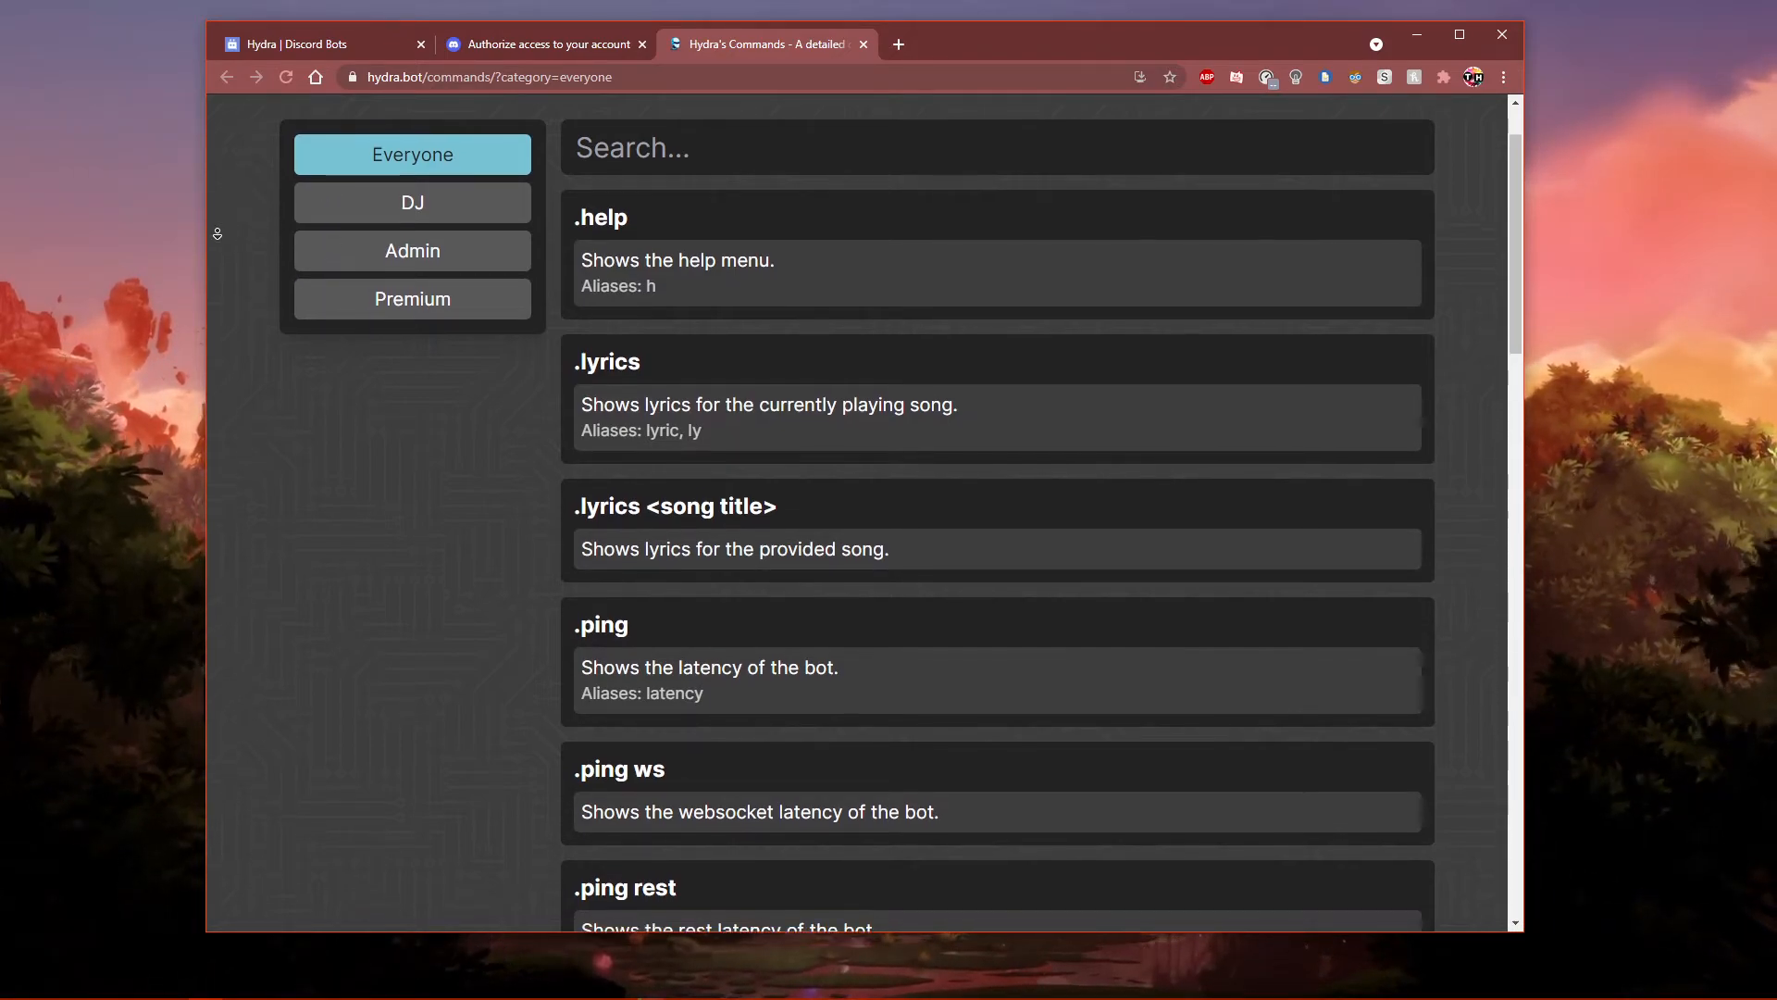
pyautogui.scroll(-3)
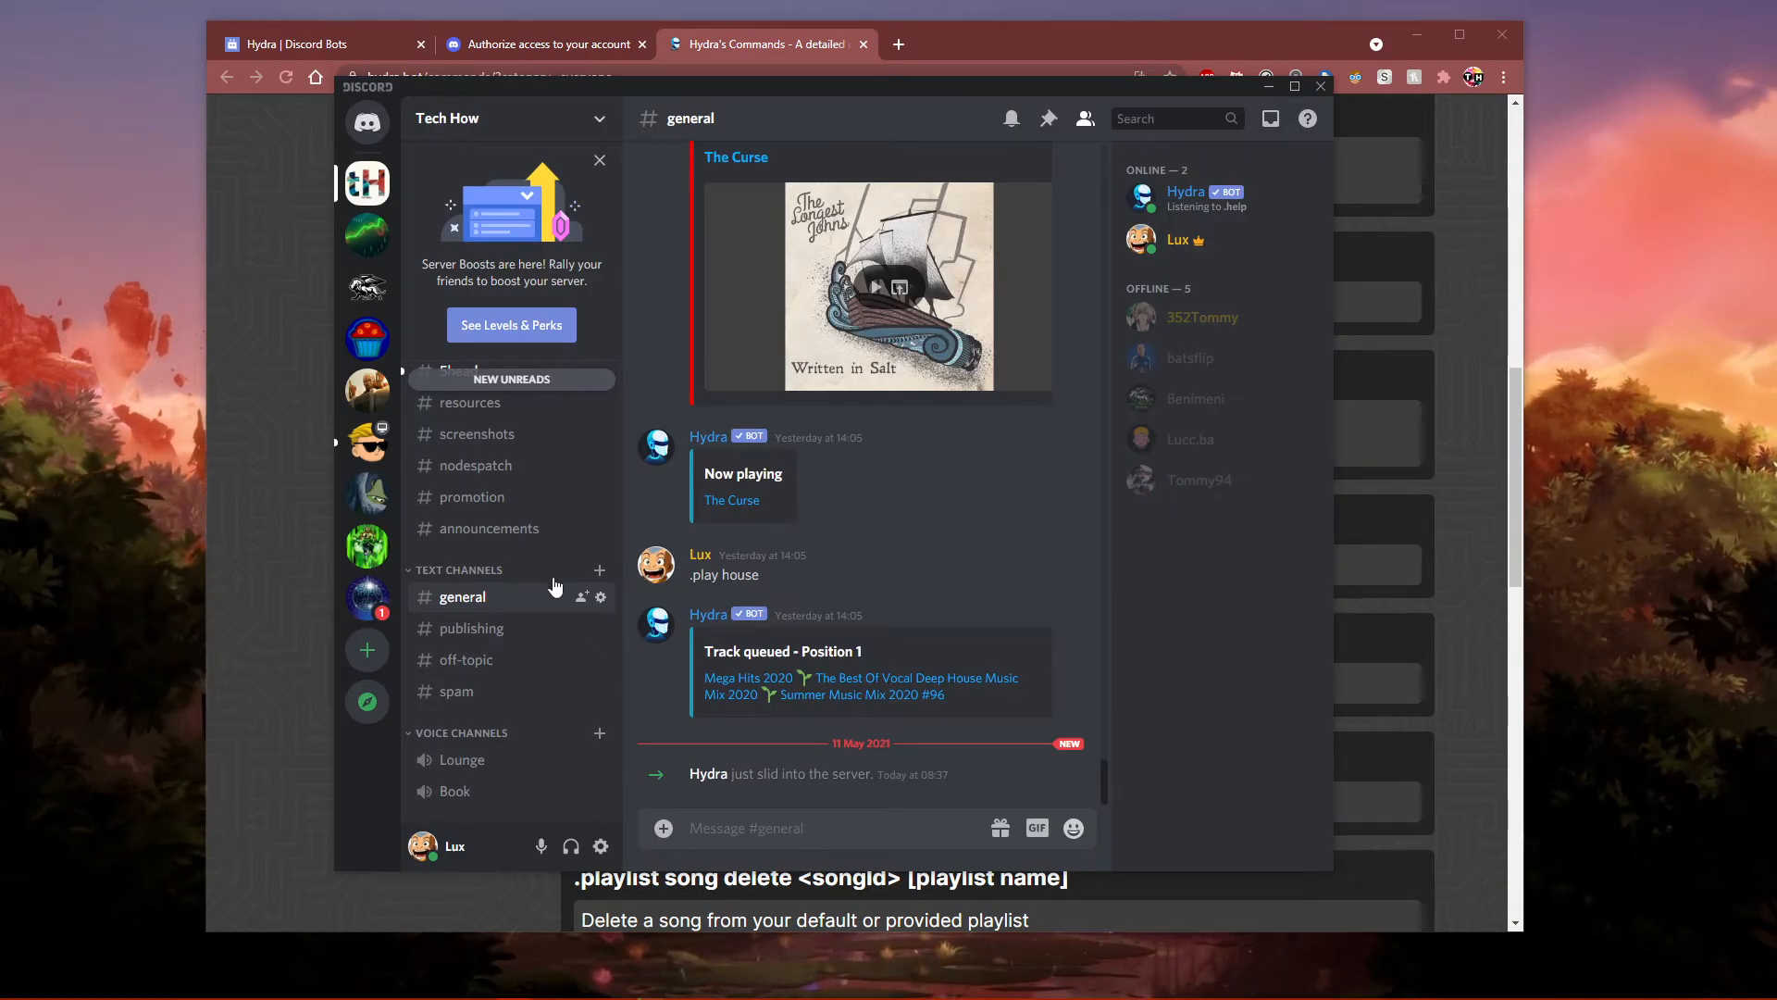
# - Send .help in #general so Hydra lists its Everyone, DJ, Admin and Premium commands
pyautogui.write('.h')
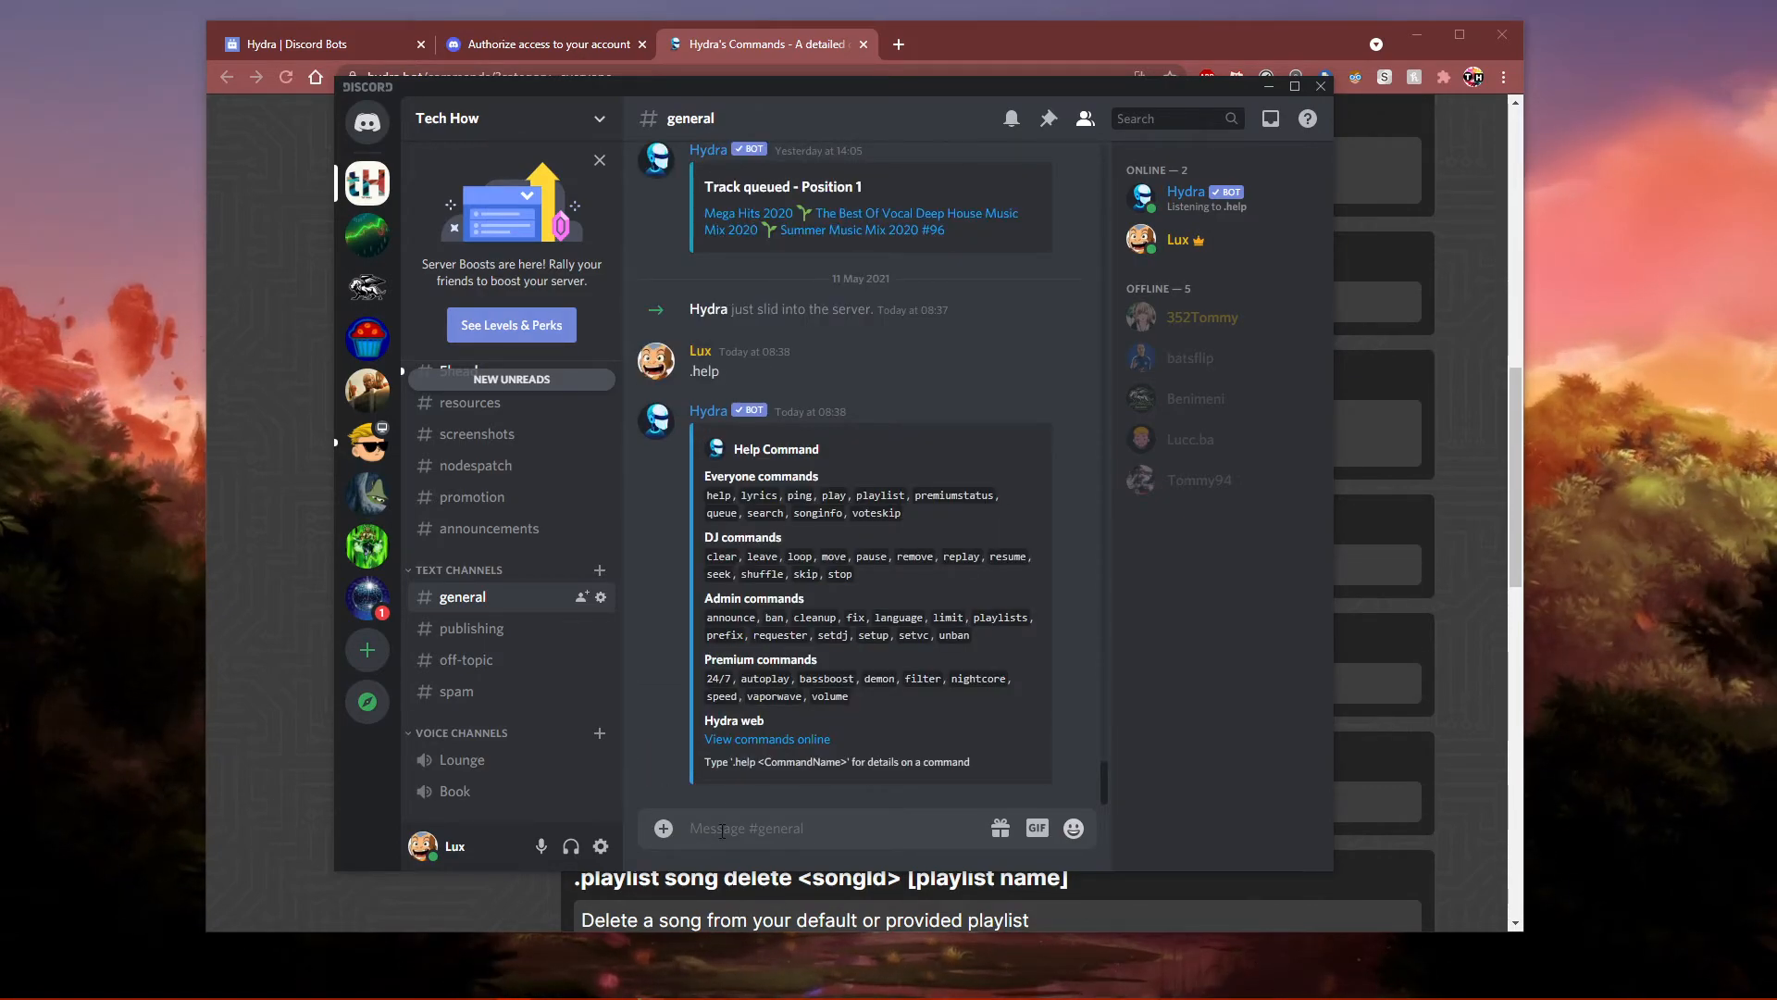
pyautogui.click(1082, 118)
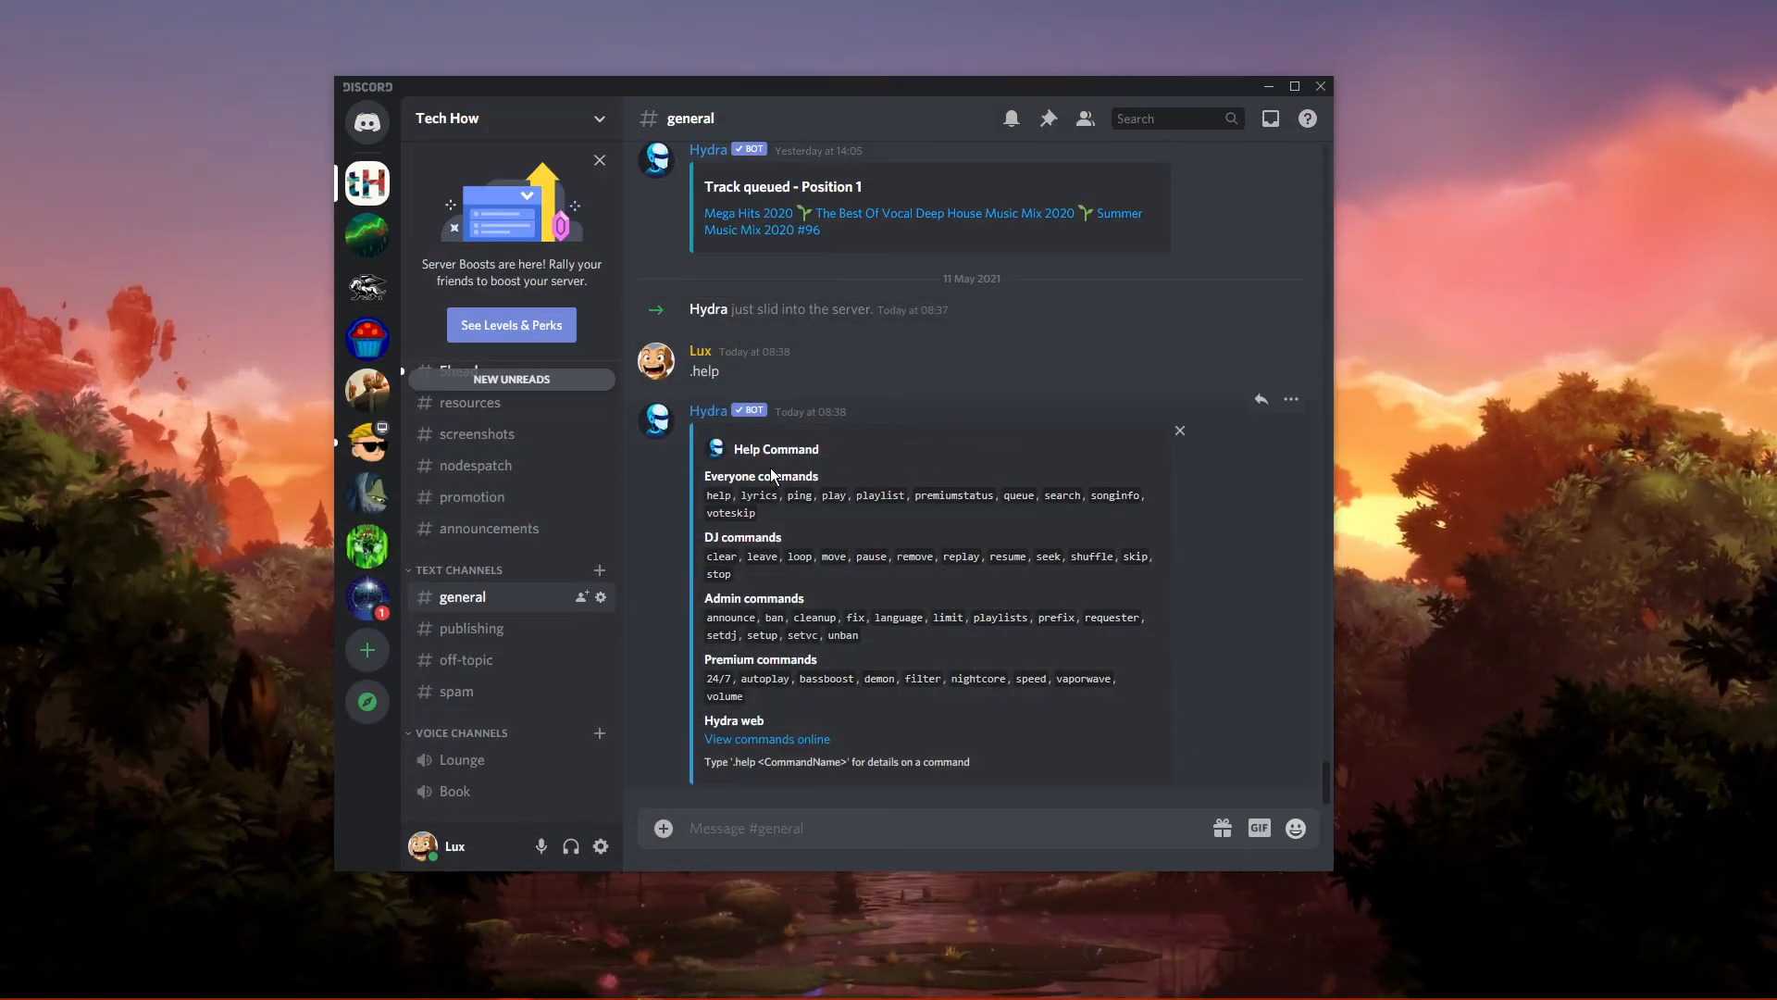
pyautogui.moveTo(777, 521)
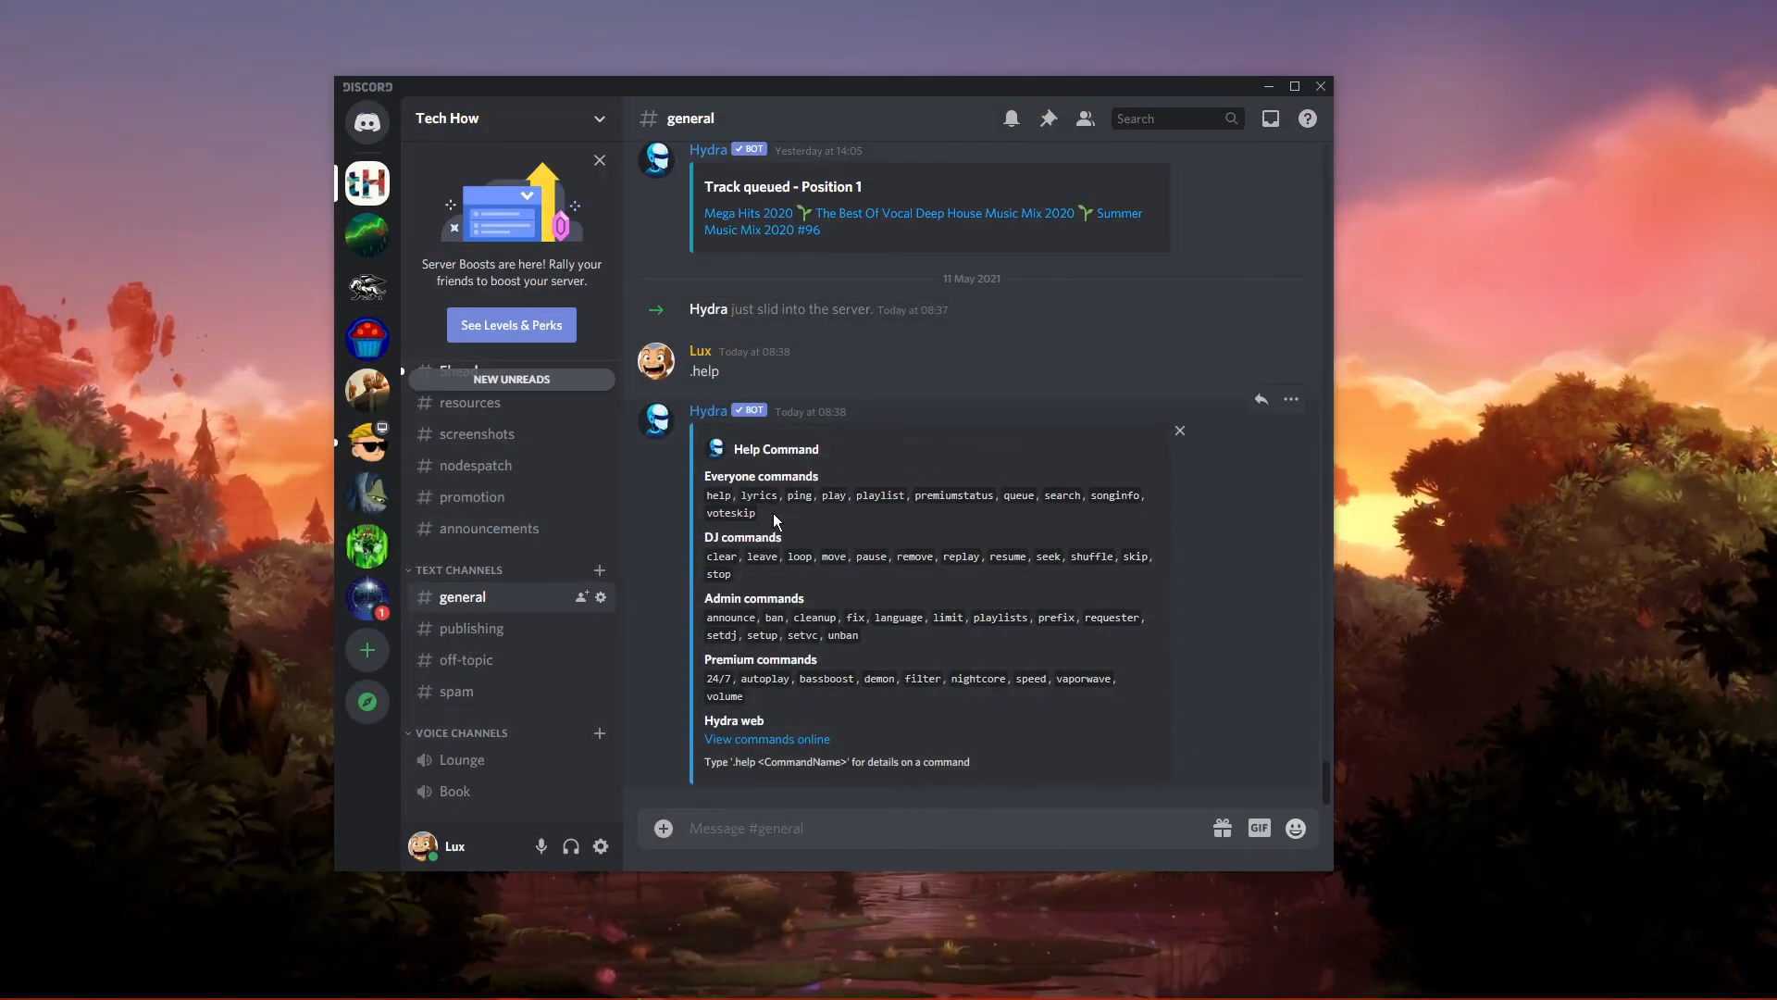